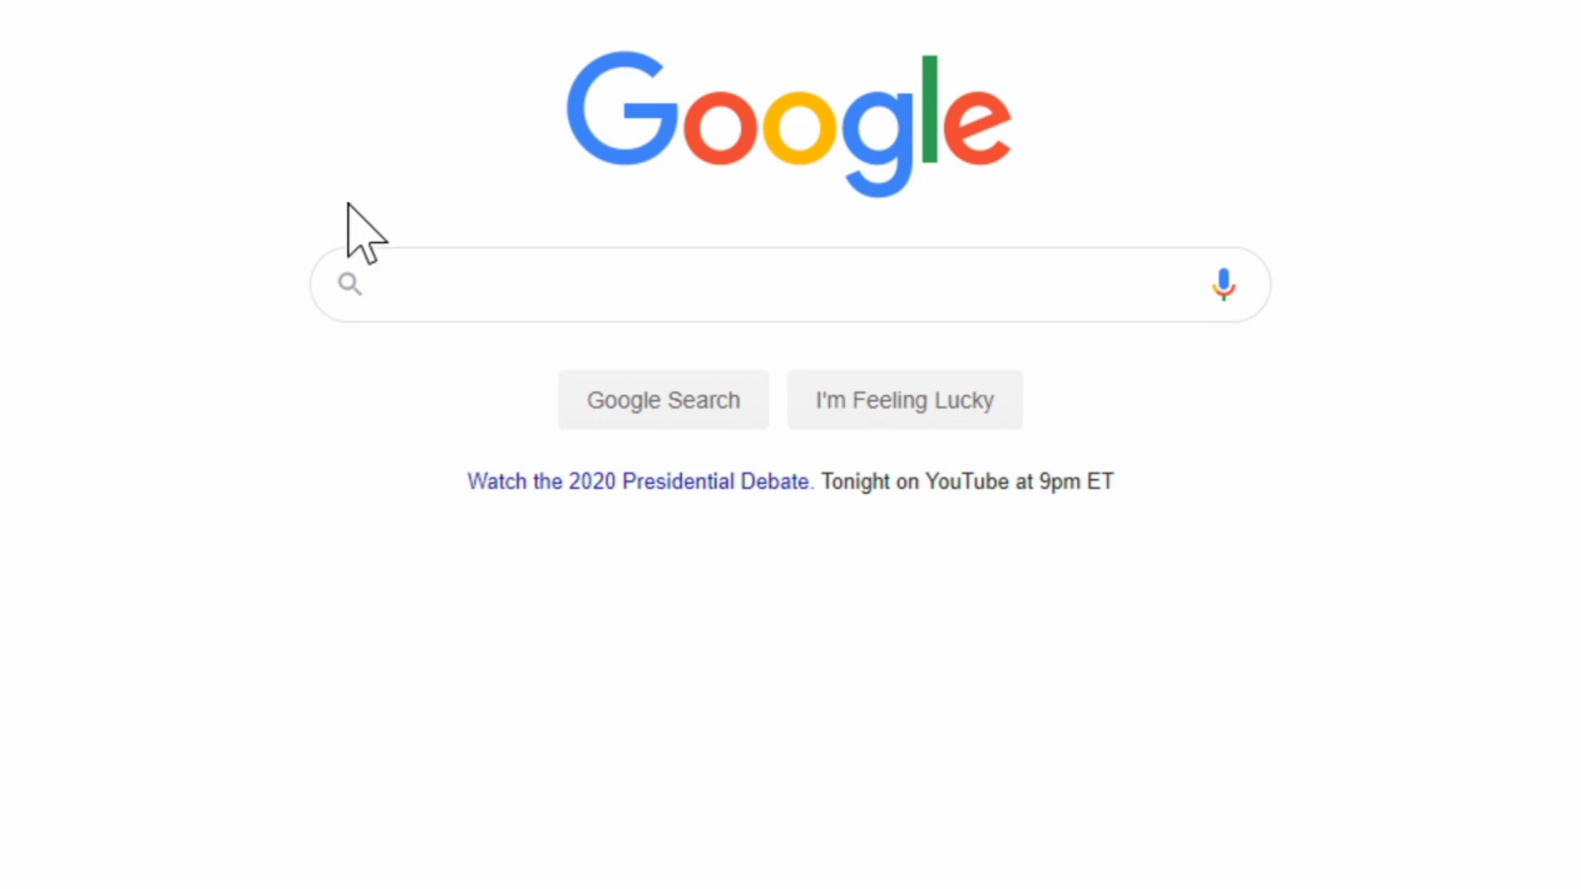
Step: Search Google for "playstation remote play"
{"action": "left_click", "coordinate": [789, 272]}
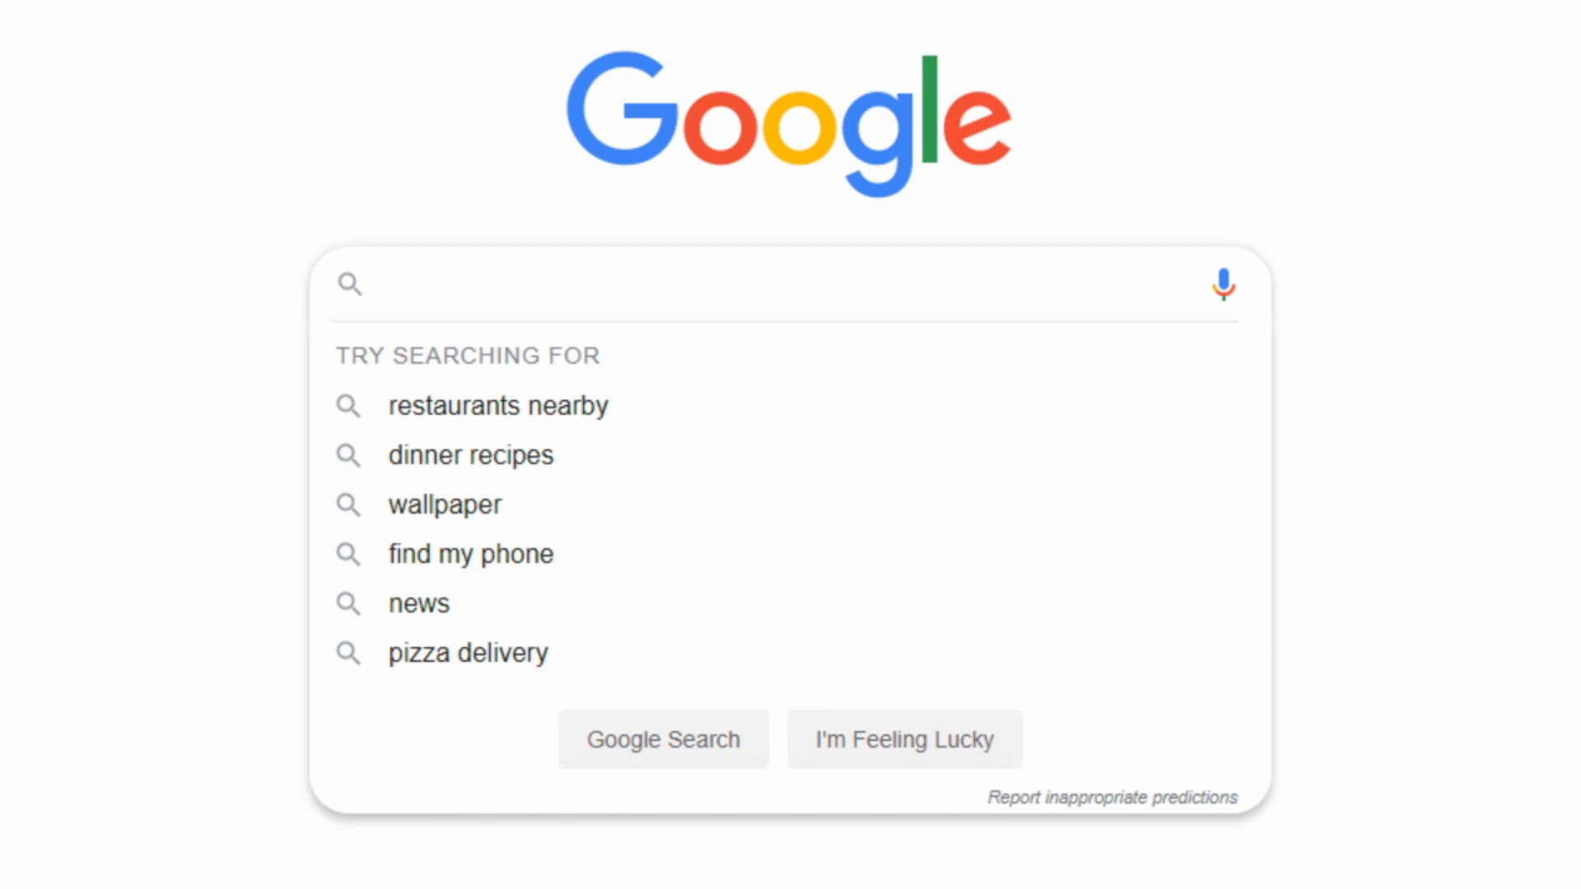
{"action": "type", "text": "playstation remote play"}
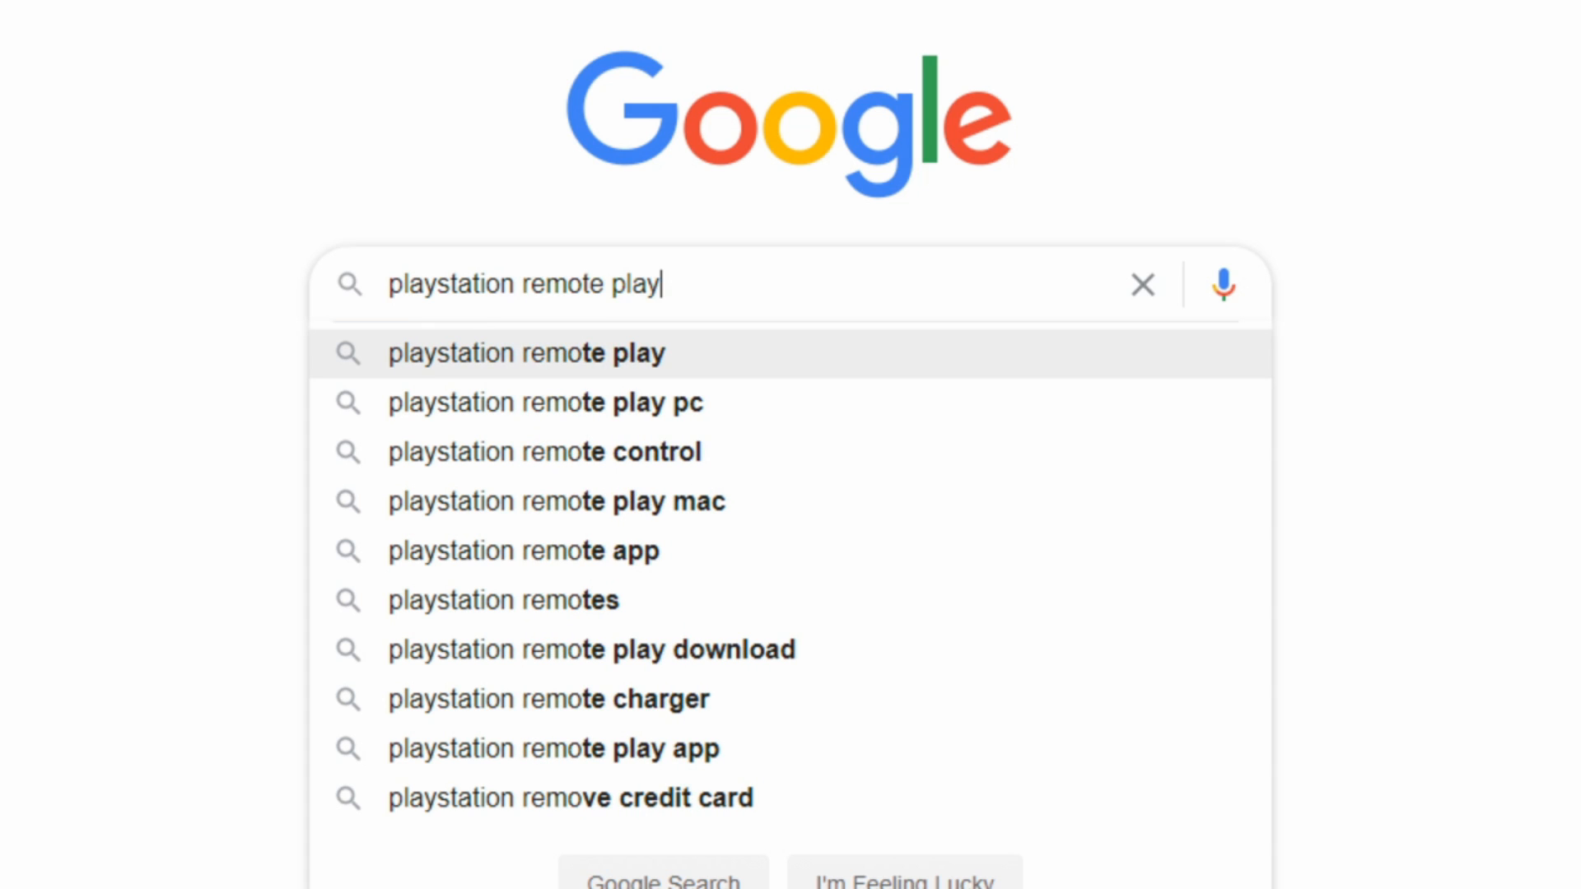
{"action": "key", "text": "Enter"}
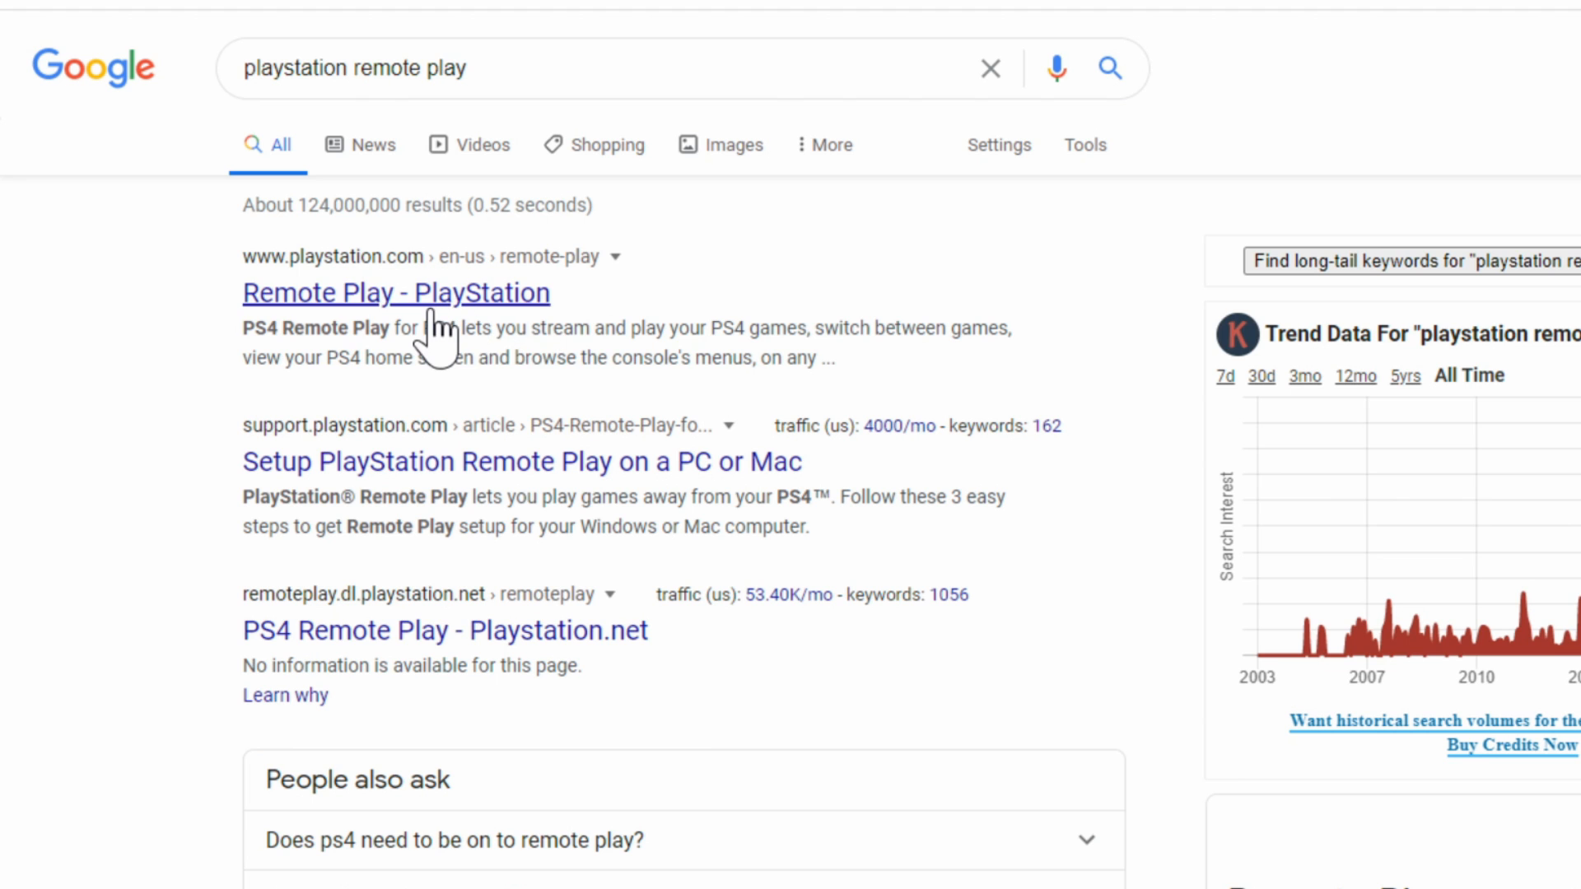
Step: Go to the Remote Play - PlayStation result and reach the free PS4 app download section
{"action": "left_click", "coordinate": [395, 293]}
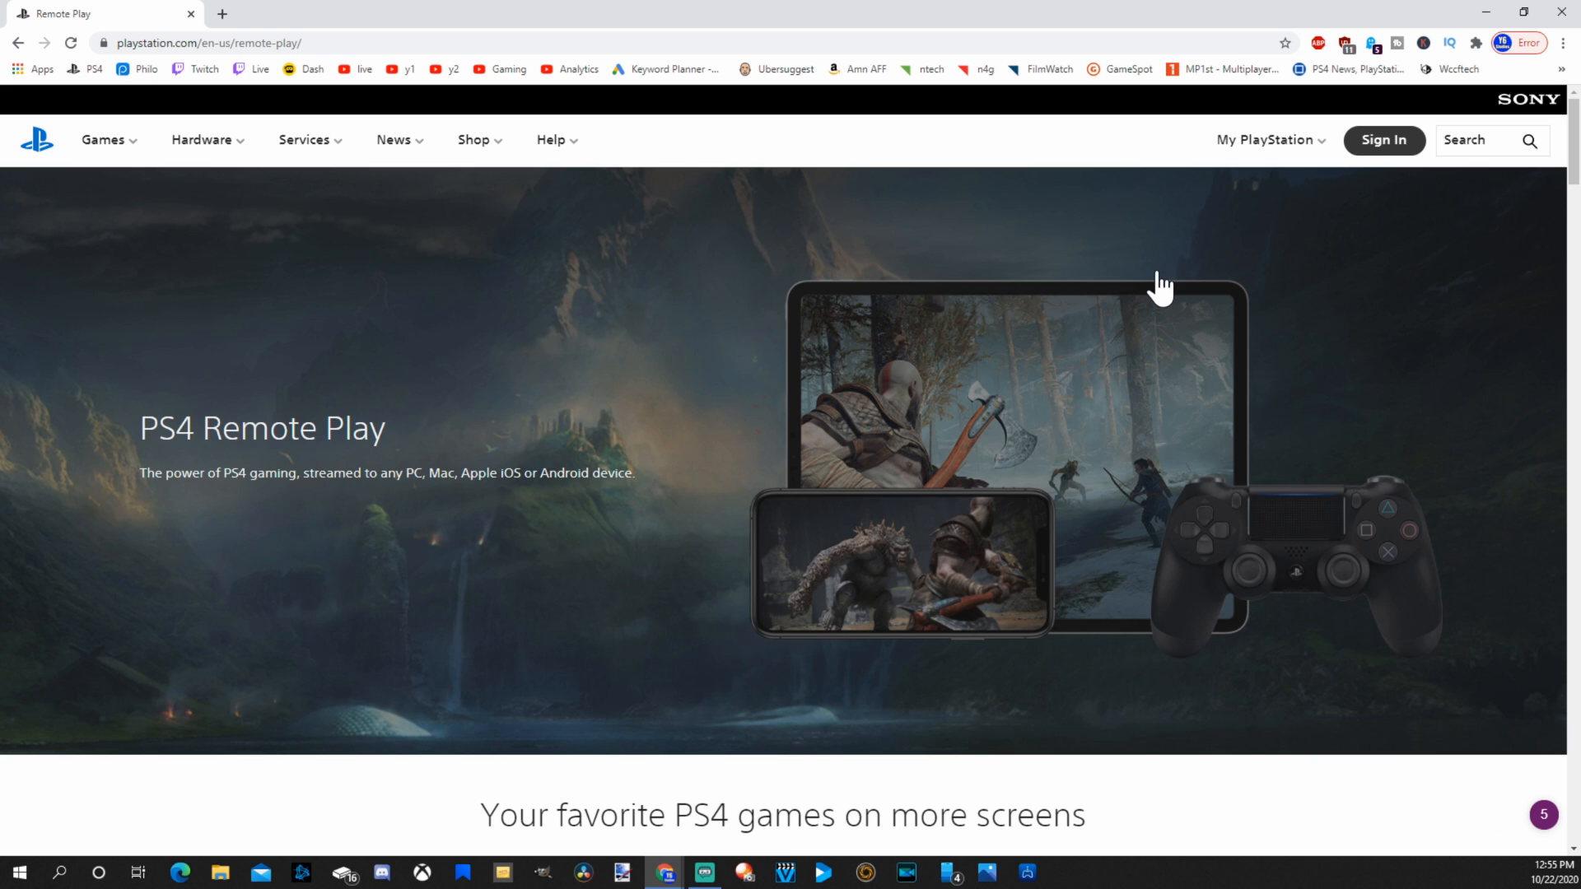
{"action": "scroll", "scroll_direction": "down", "scroll_amount": 3}
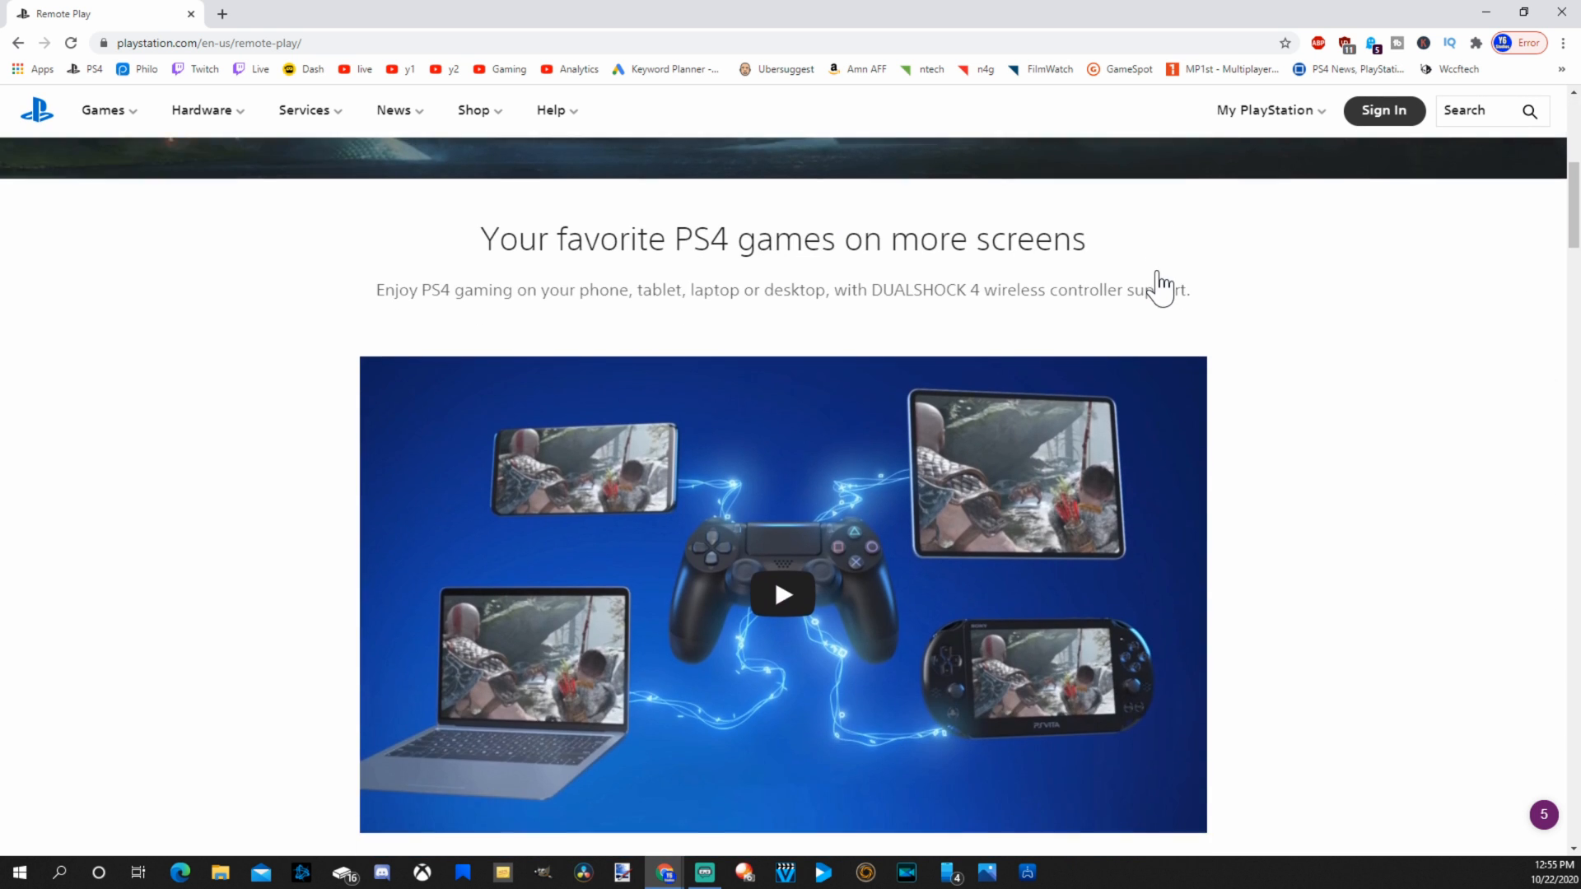
{"action": "scroll", "scroll_direction": "down", "scroll_amount": 3}
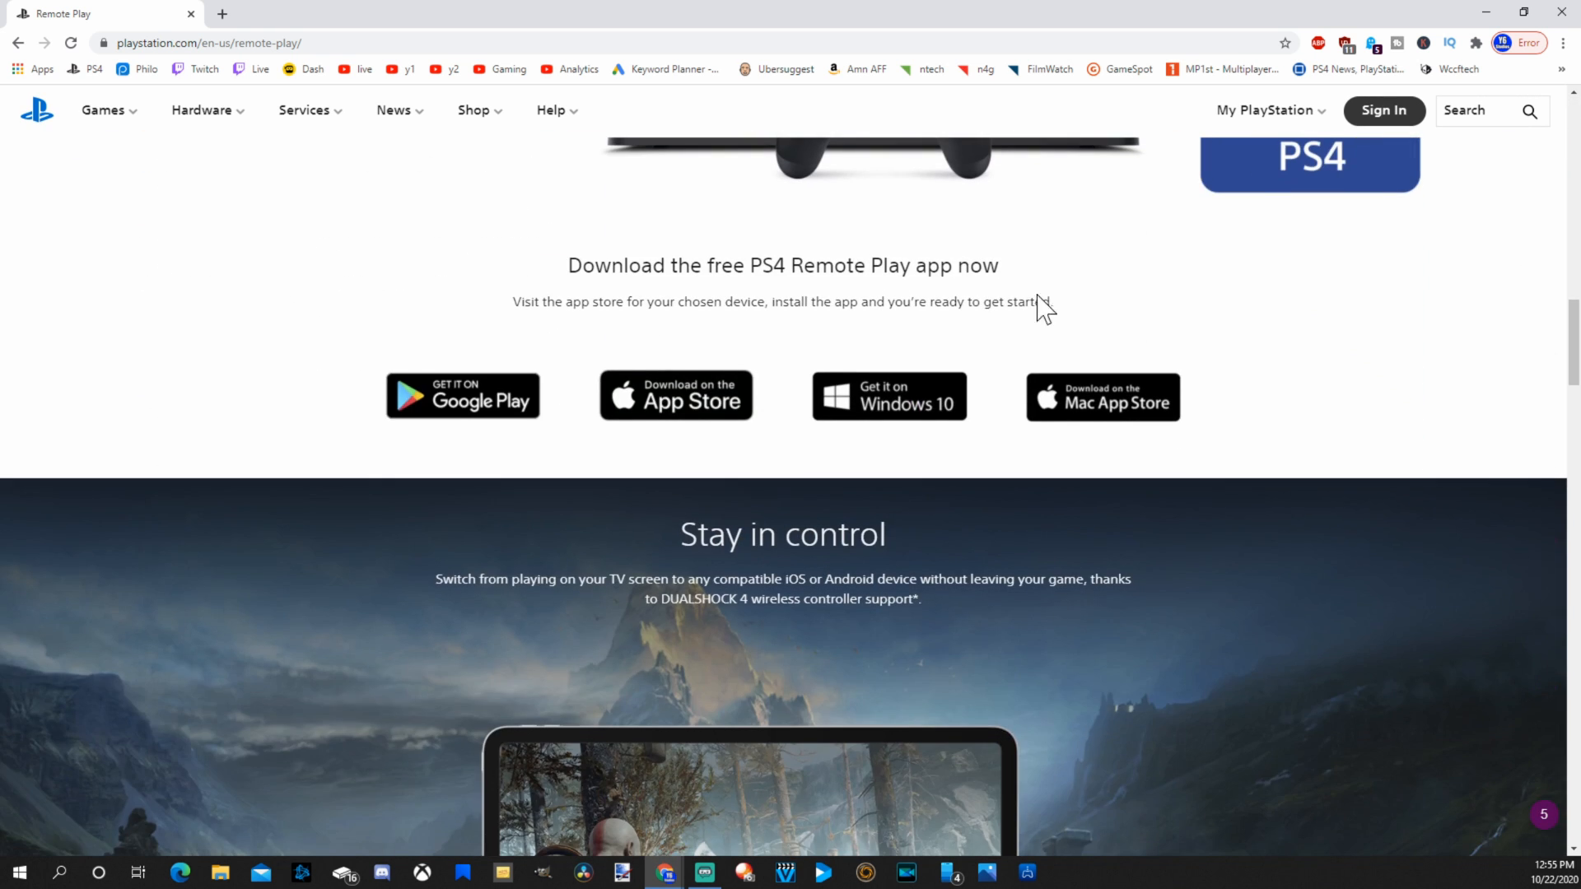
{"action": "mouse_move", "coordinate": [940, 306]}
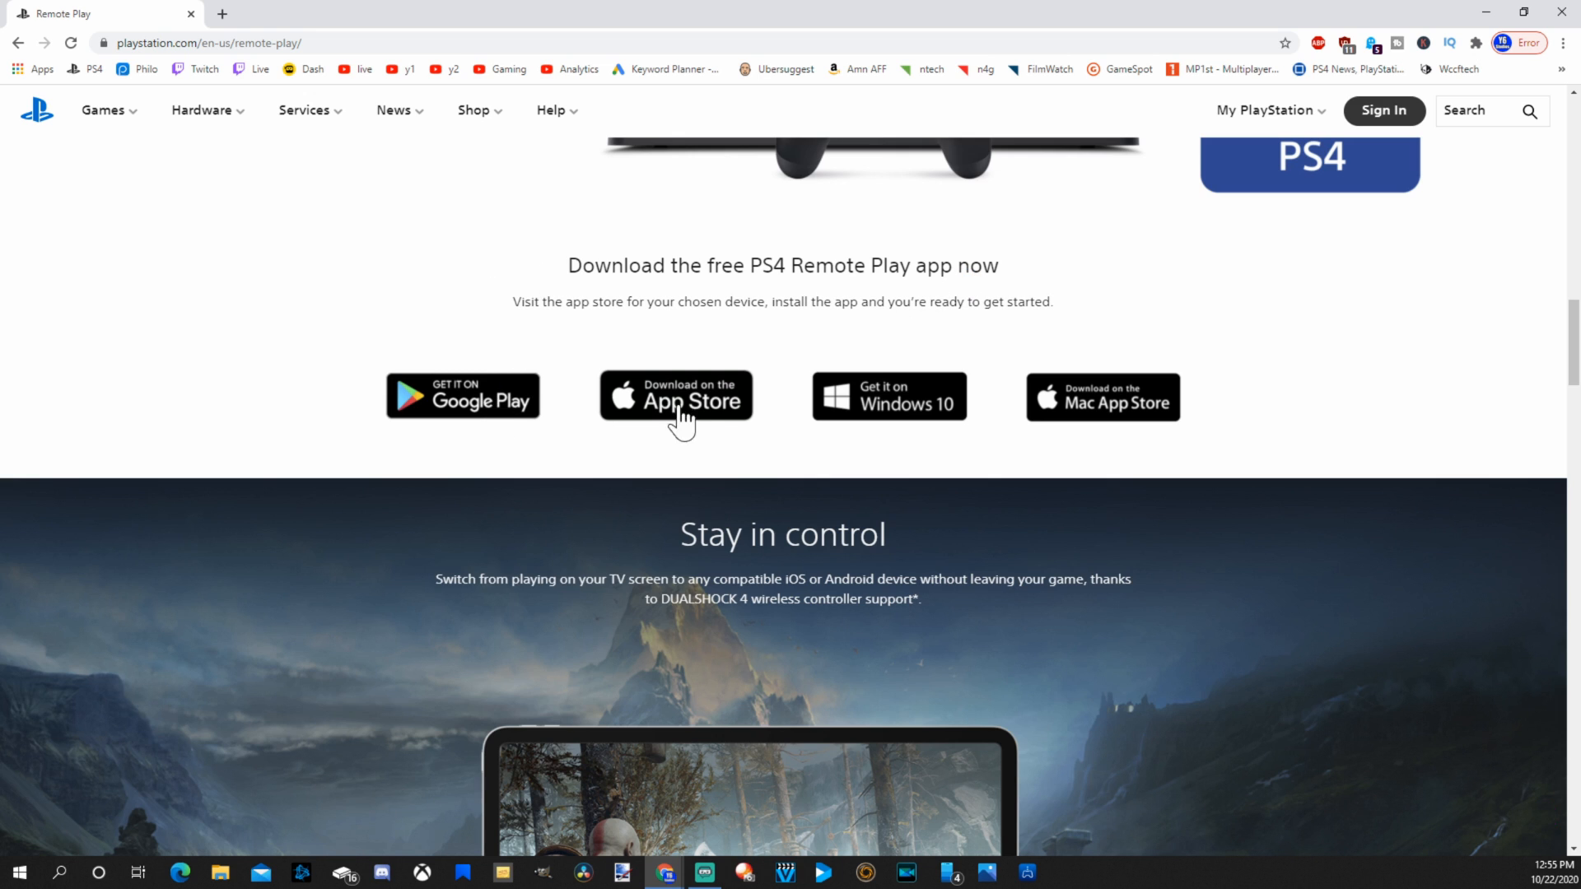
{"action": "mouse_move", "coordinate": [1078, 428]}
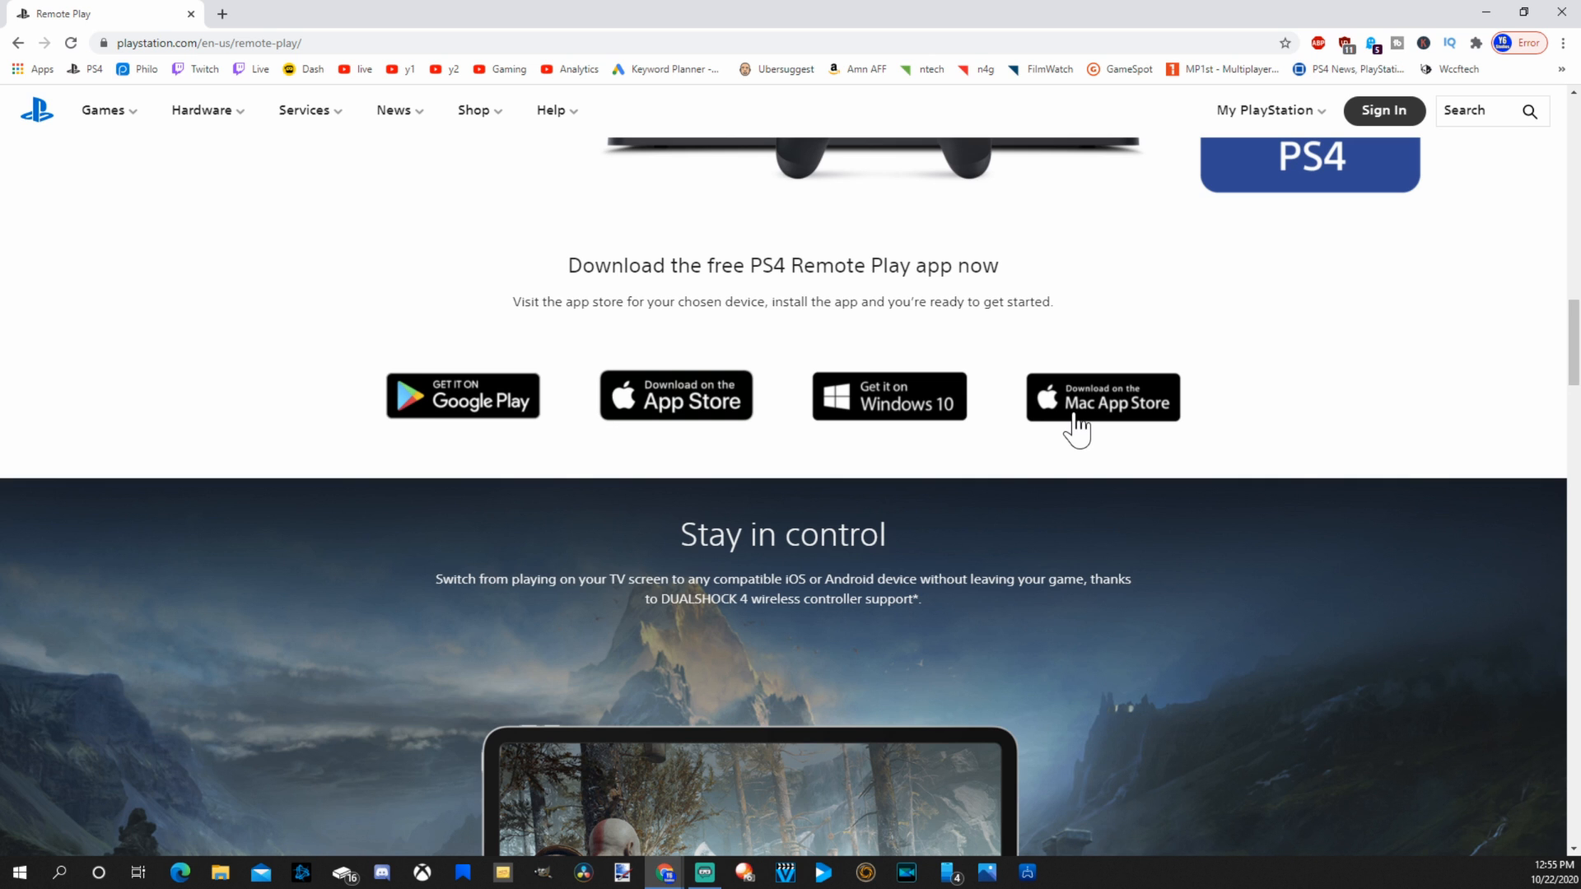
Step: Choose the Windows 10 version, accept the license agreement and download the Windows PC installer
{"action": "left_click", "coordinate": [1103, 397]}
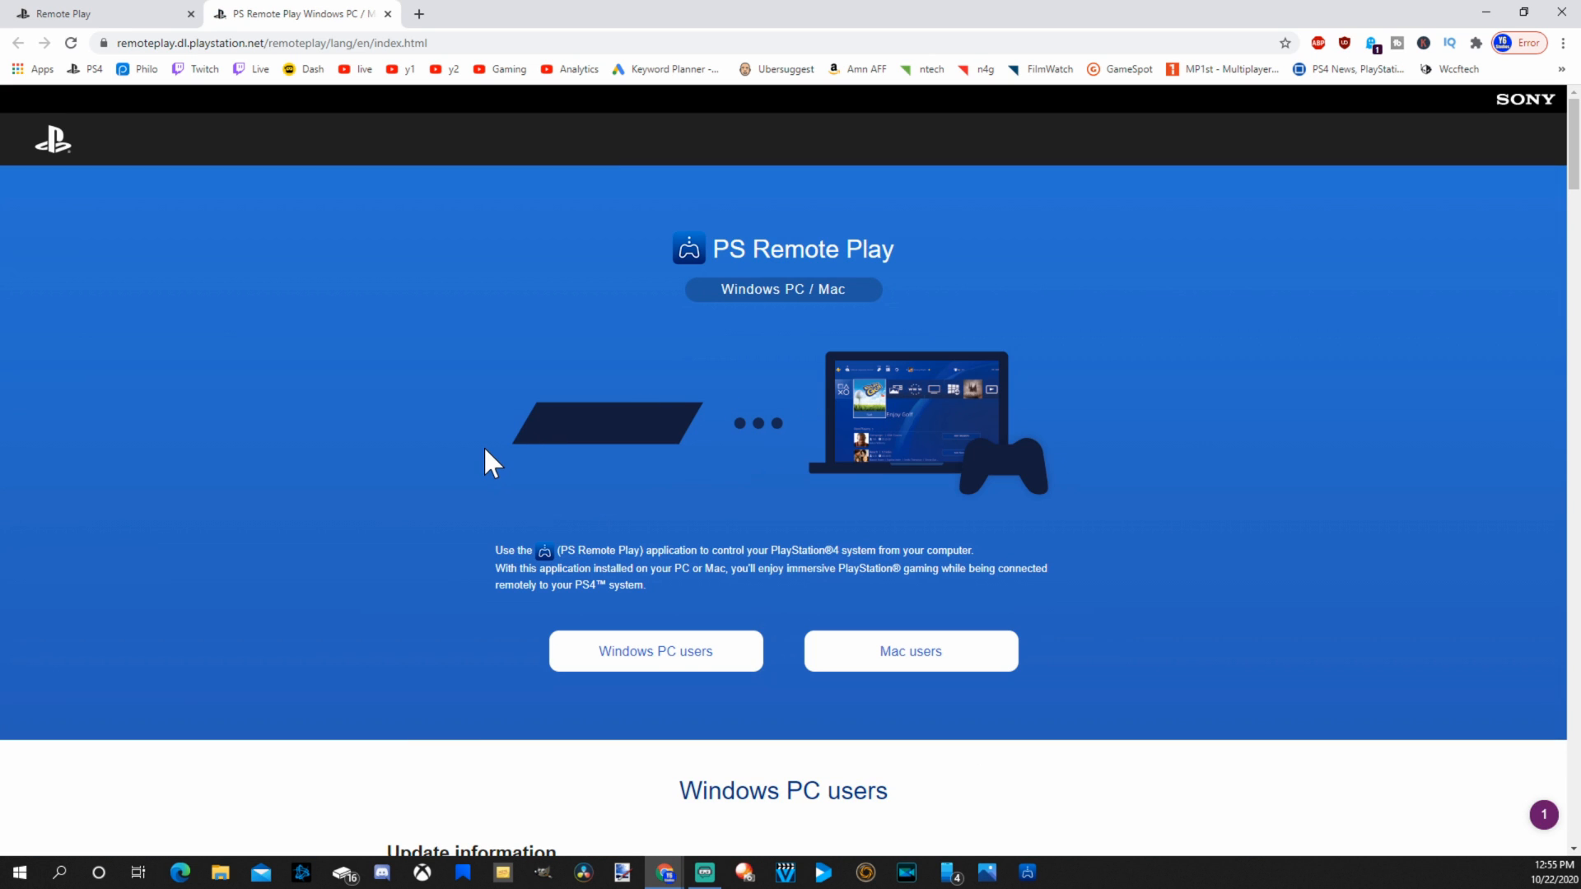
{"action": "scroll", "scroll_direction": "down", "scroll_amount": 3}
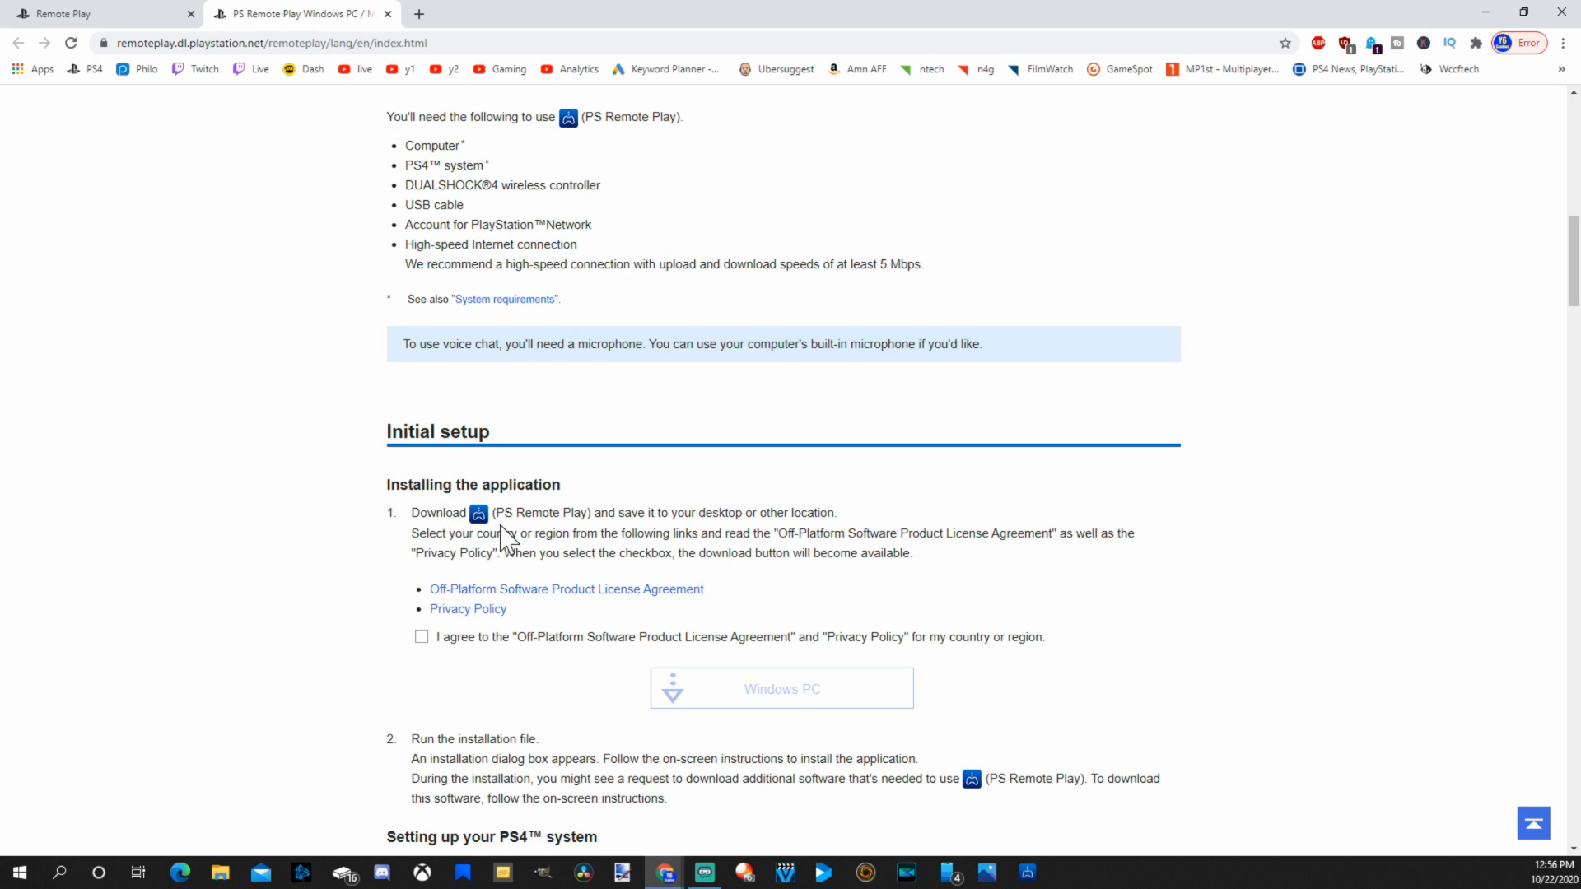
{"action": "left_click", "coordinate": [420, 636]}
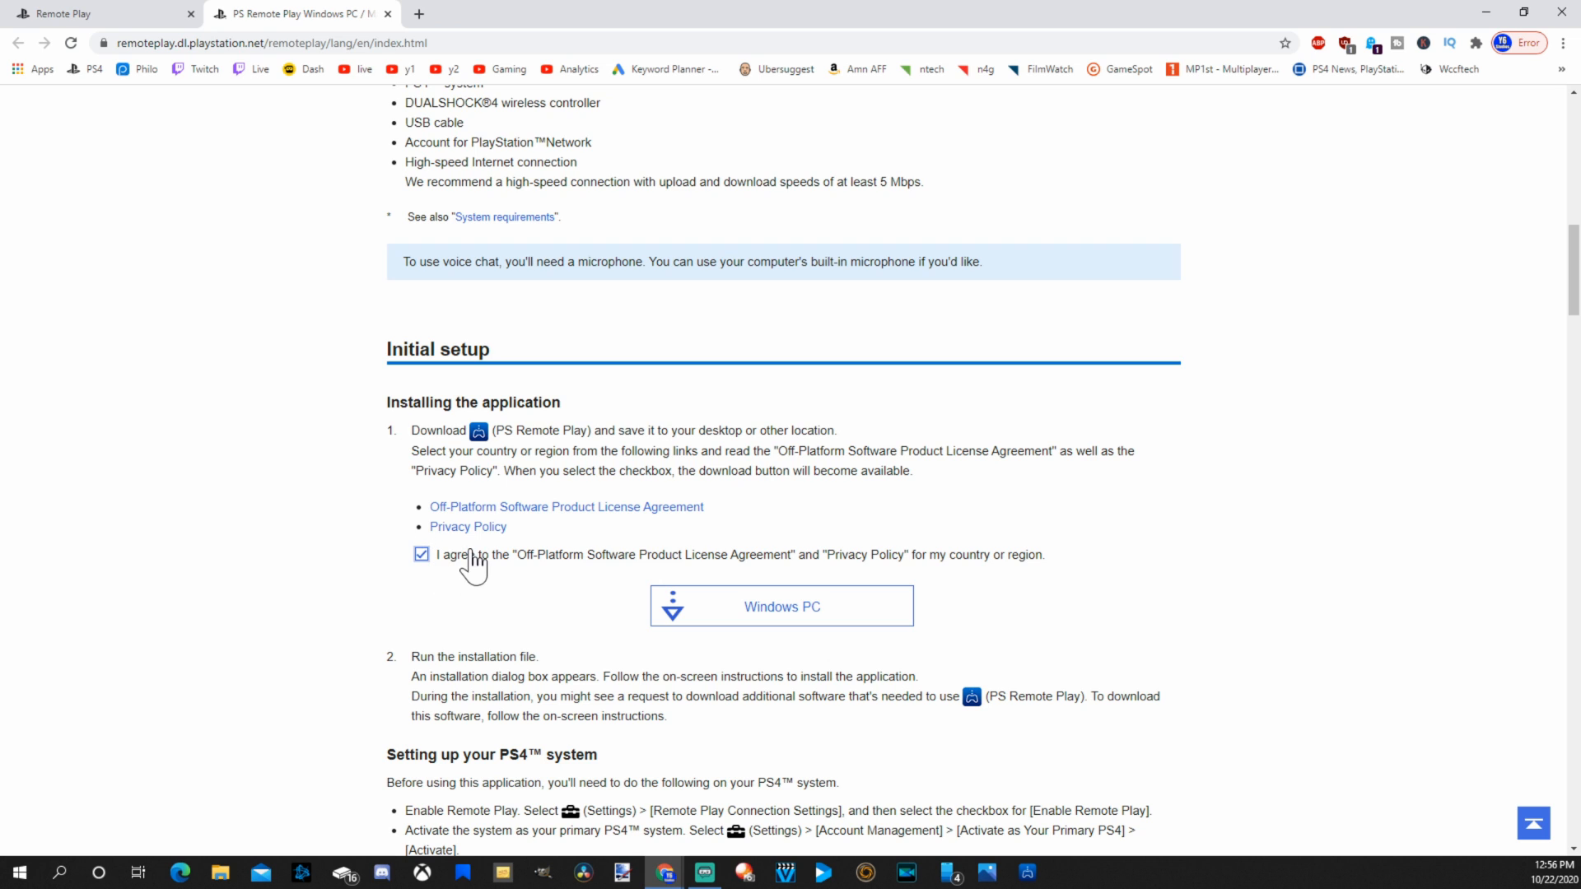
{"action": "mouse_move", "coordinate": [750, 616]}
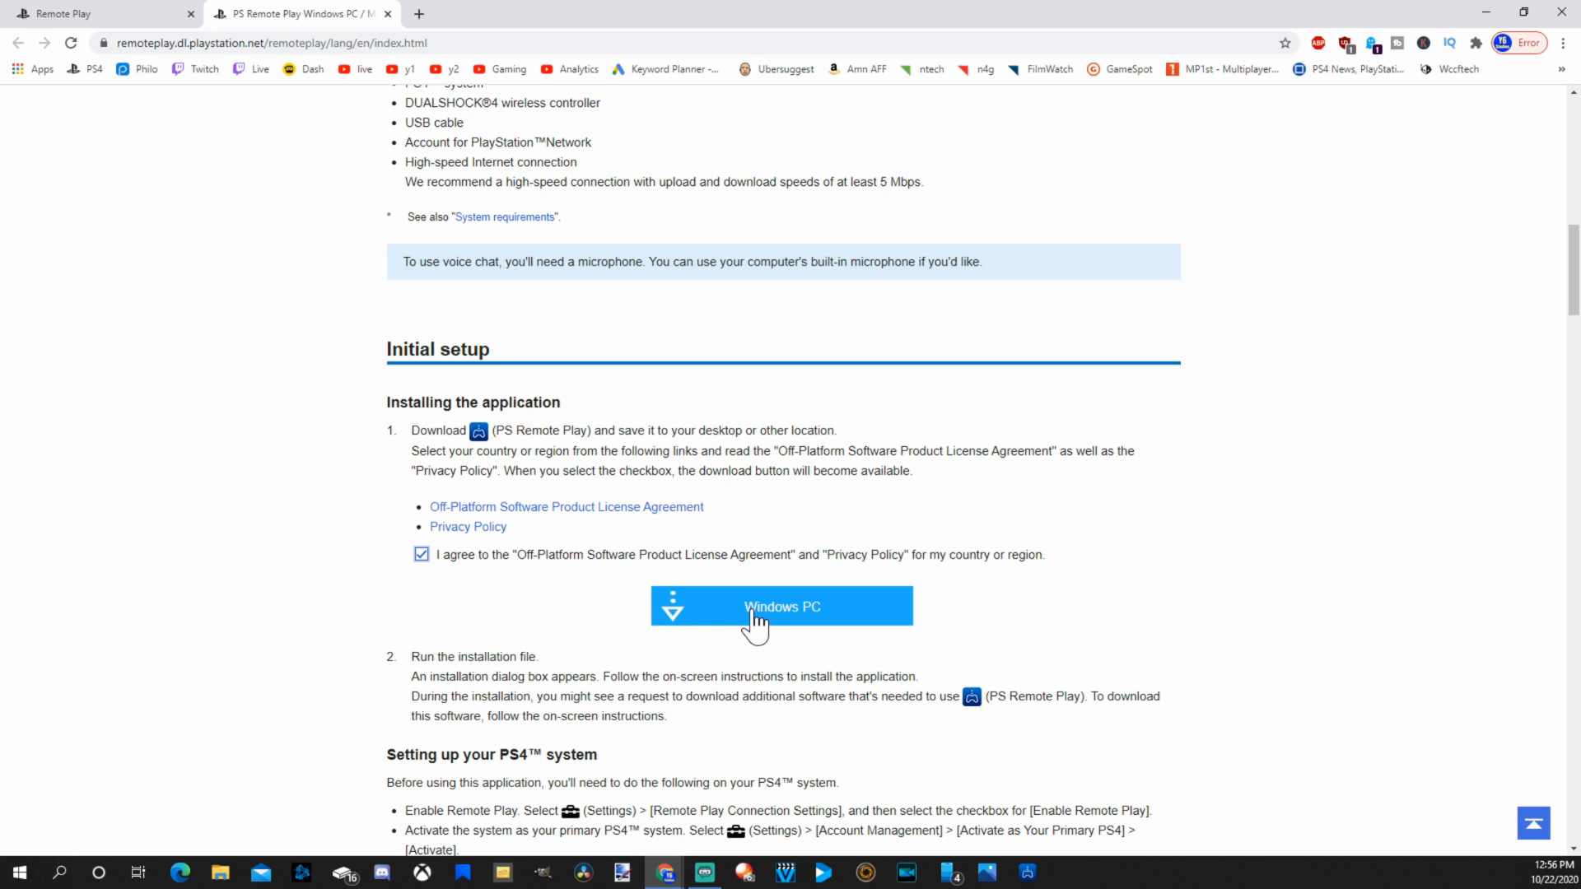
{"action": "left_click", "coordinate": [780, 606]}
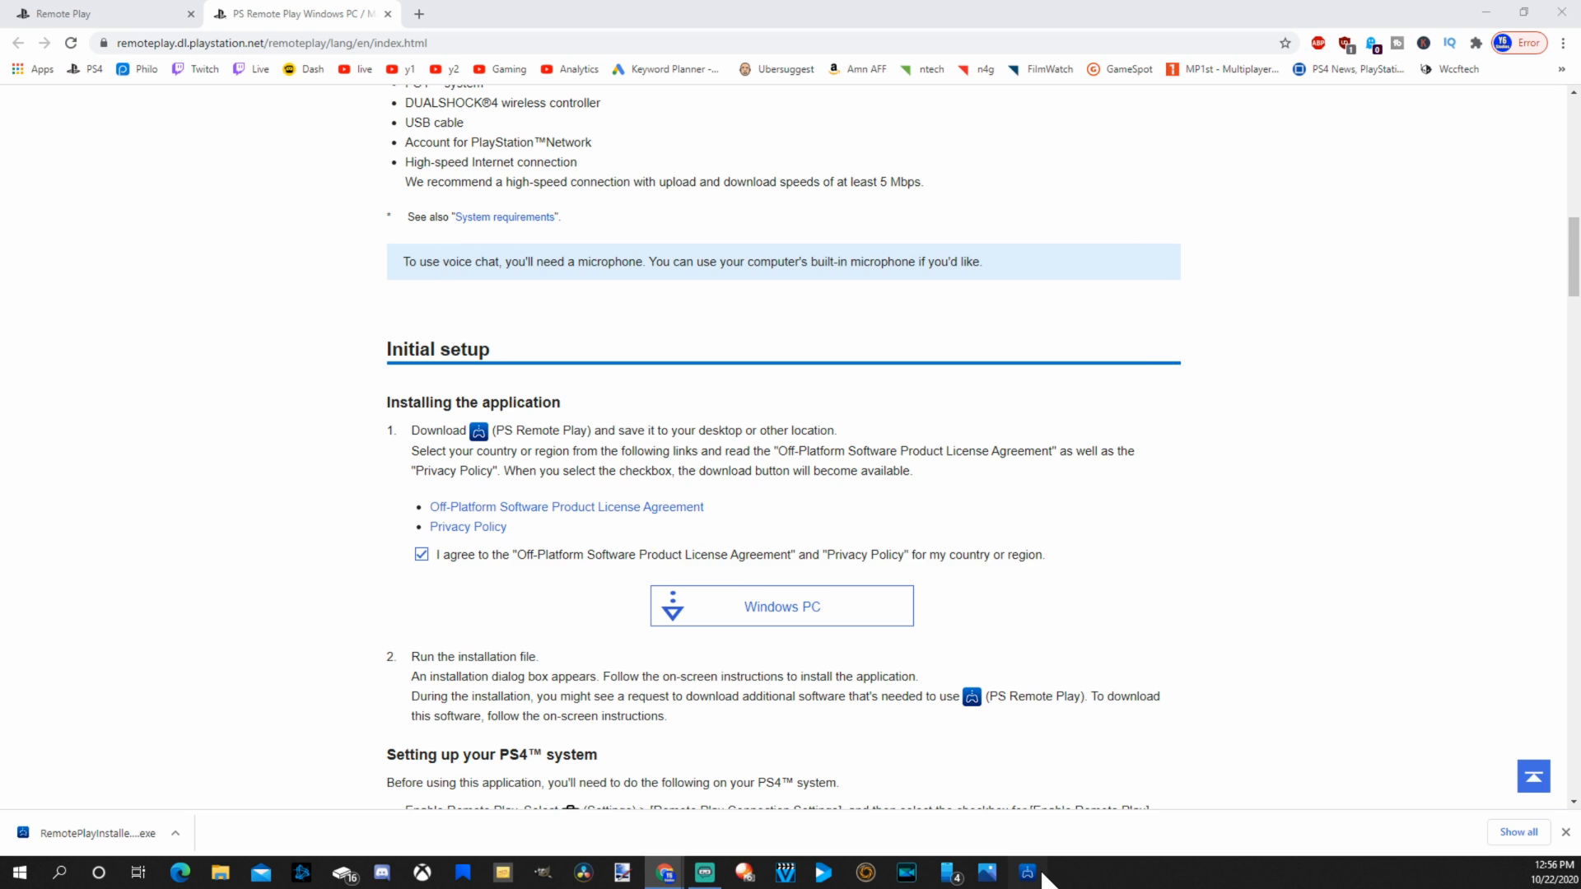
Step: Launch PS Remote Play from the taskbar to its console selection screen
{"action": "left_click", "coordinate": [1026, 872]}
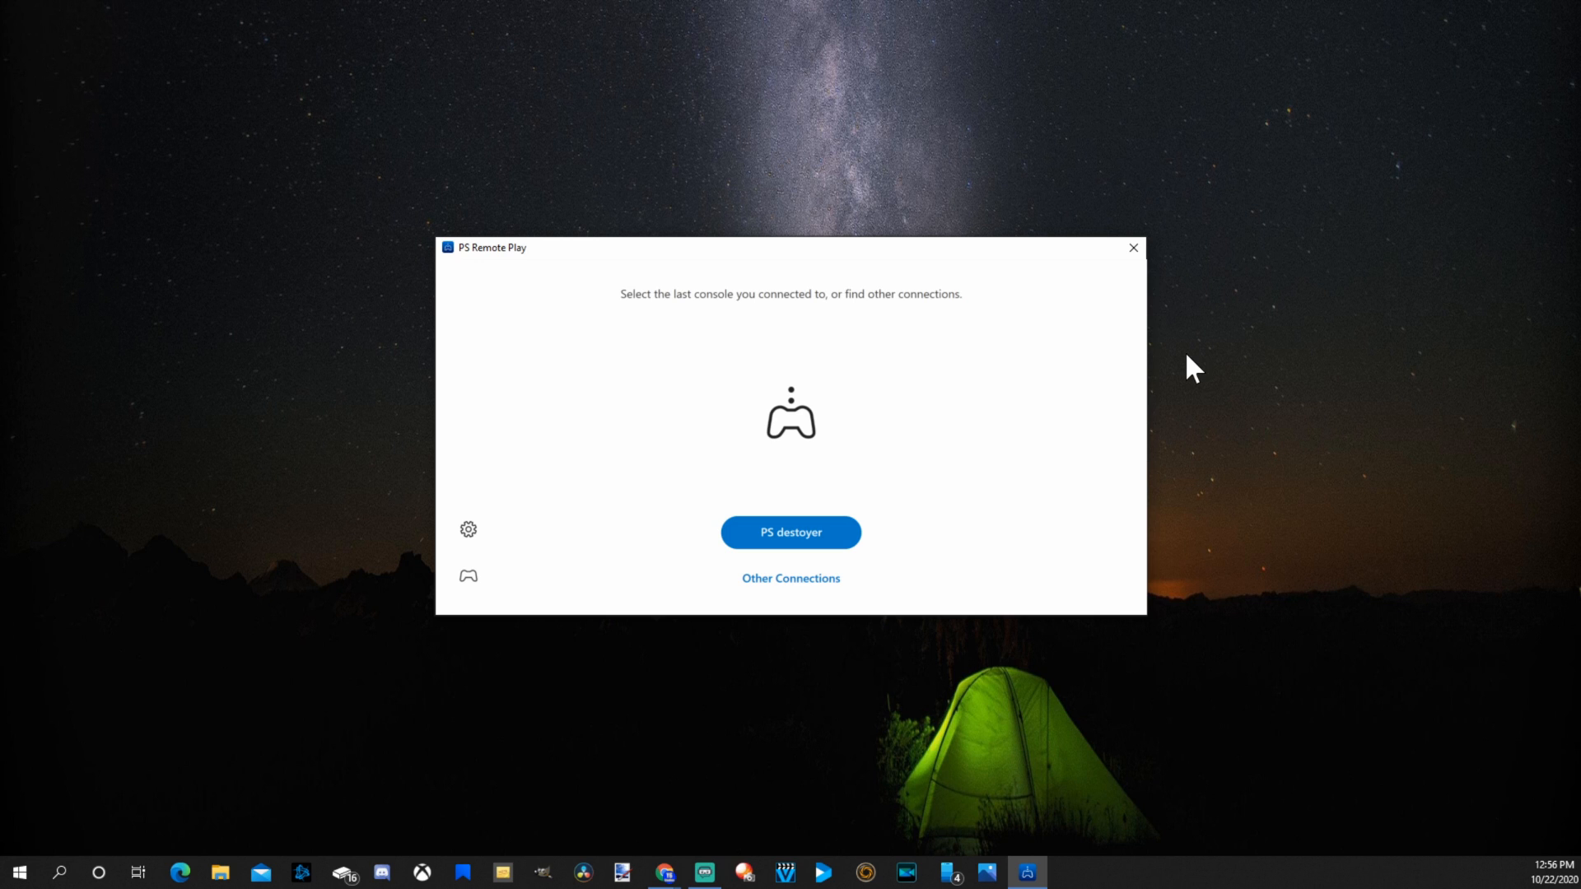
{"action": "mouse_move", "coordinate": [980, 414]}
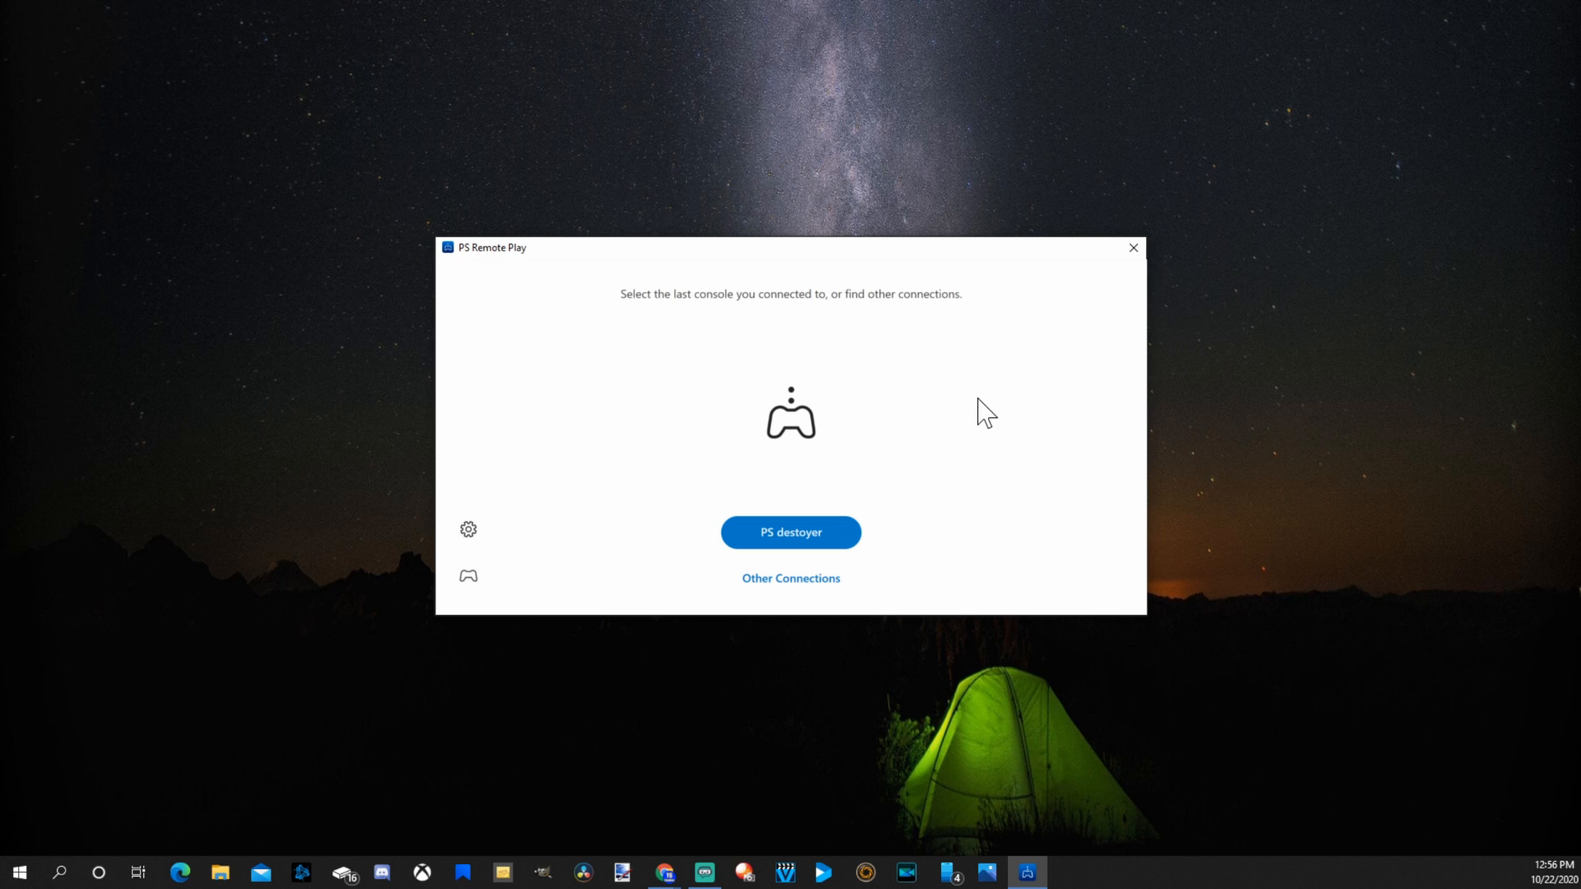
{"action": "mouse_move", "coordinate": [471, 527]}
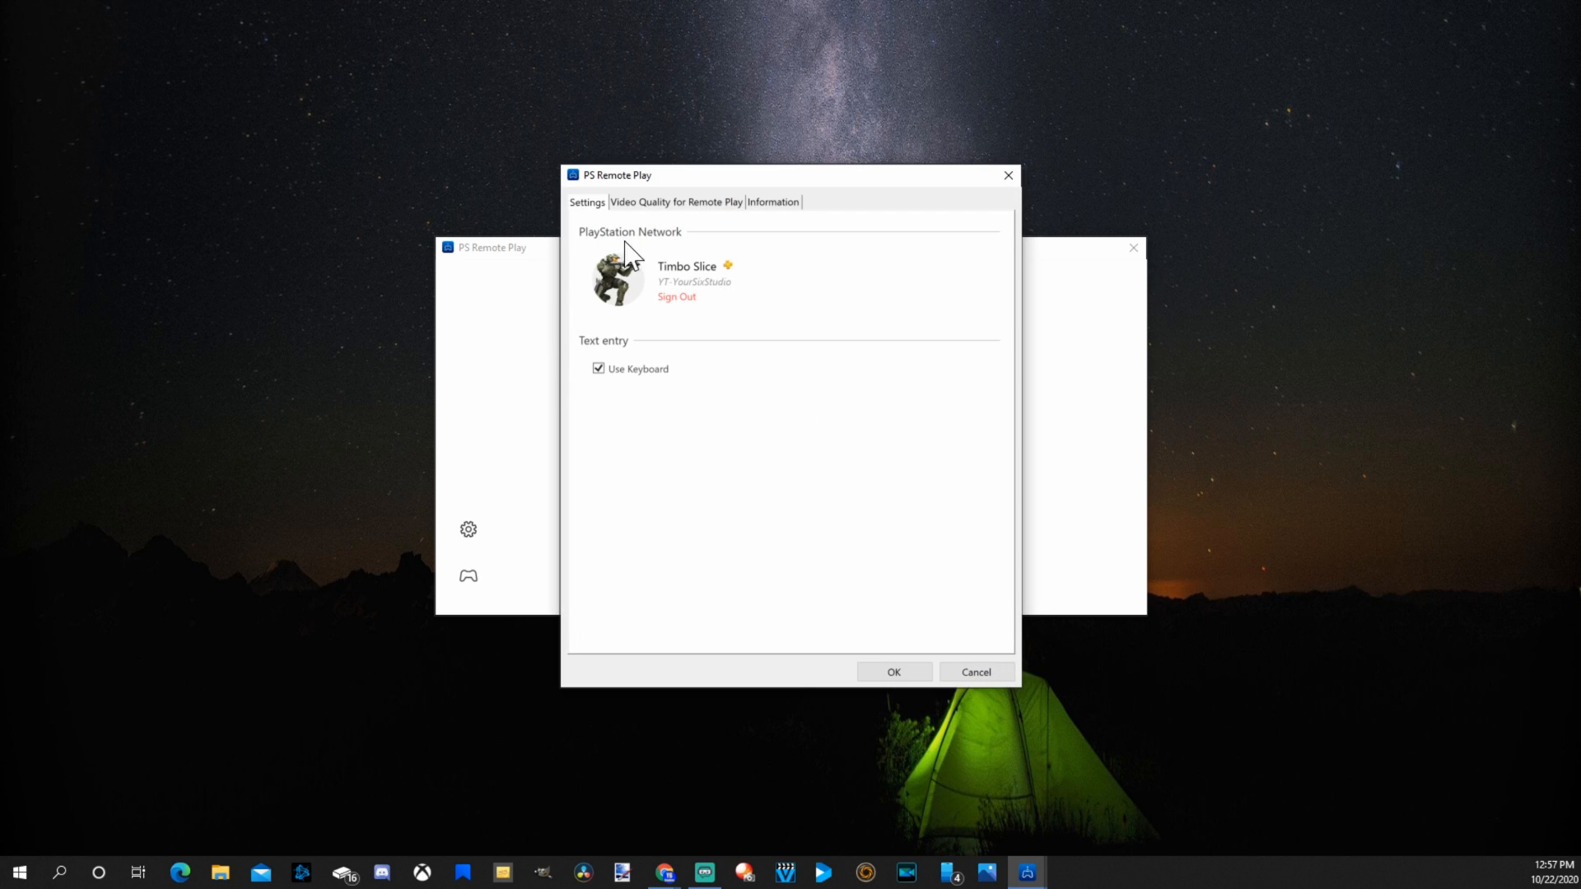
{"action": "mouse_move", "coordinate": [695, 303]}
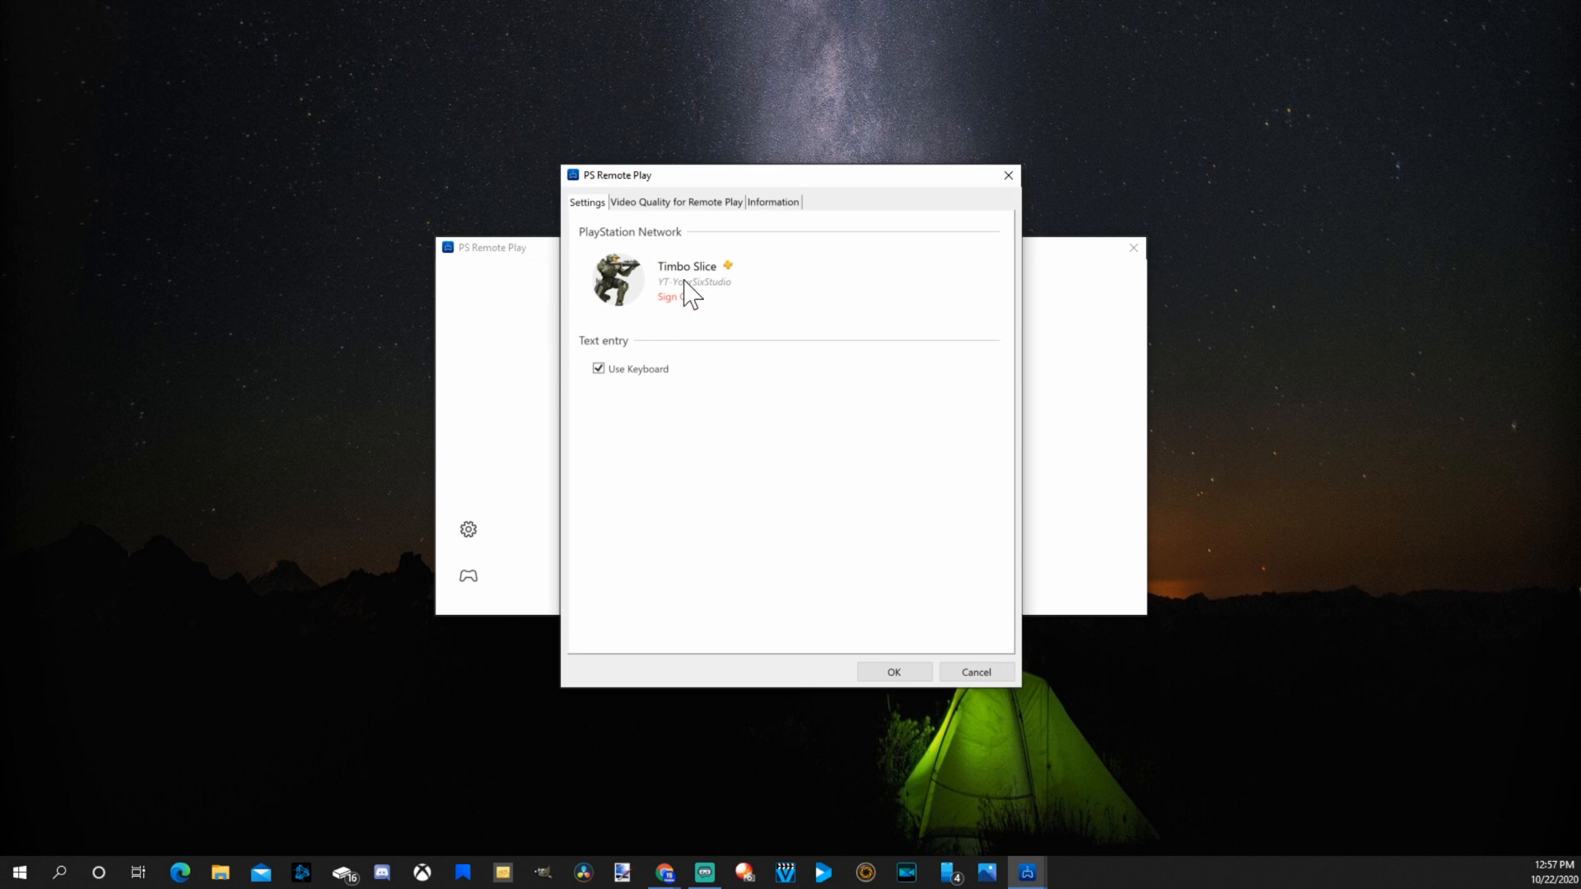
Step: Set PS4 video quality to 720p resolution with Standard frame rate and confirm with OK
{"action": "left_click", "coordinate": [677, 201]}
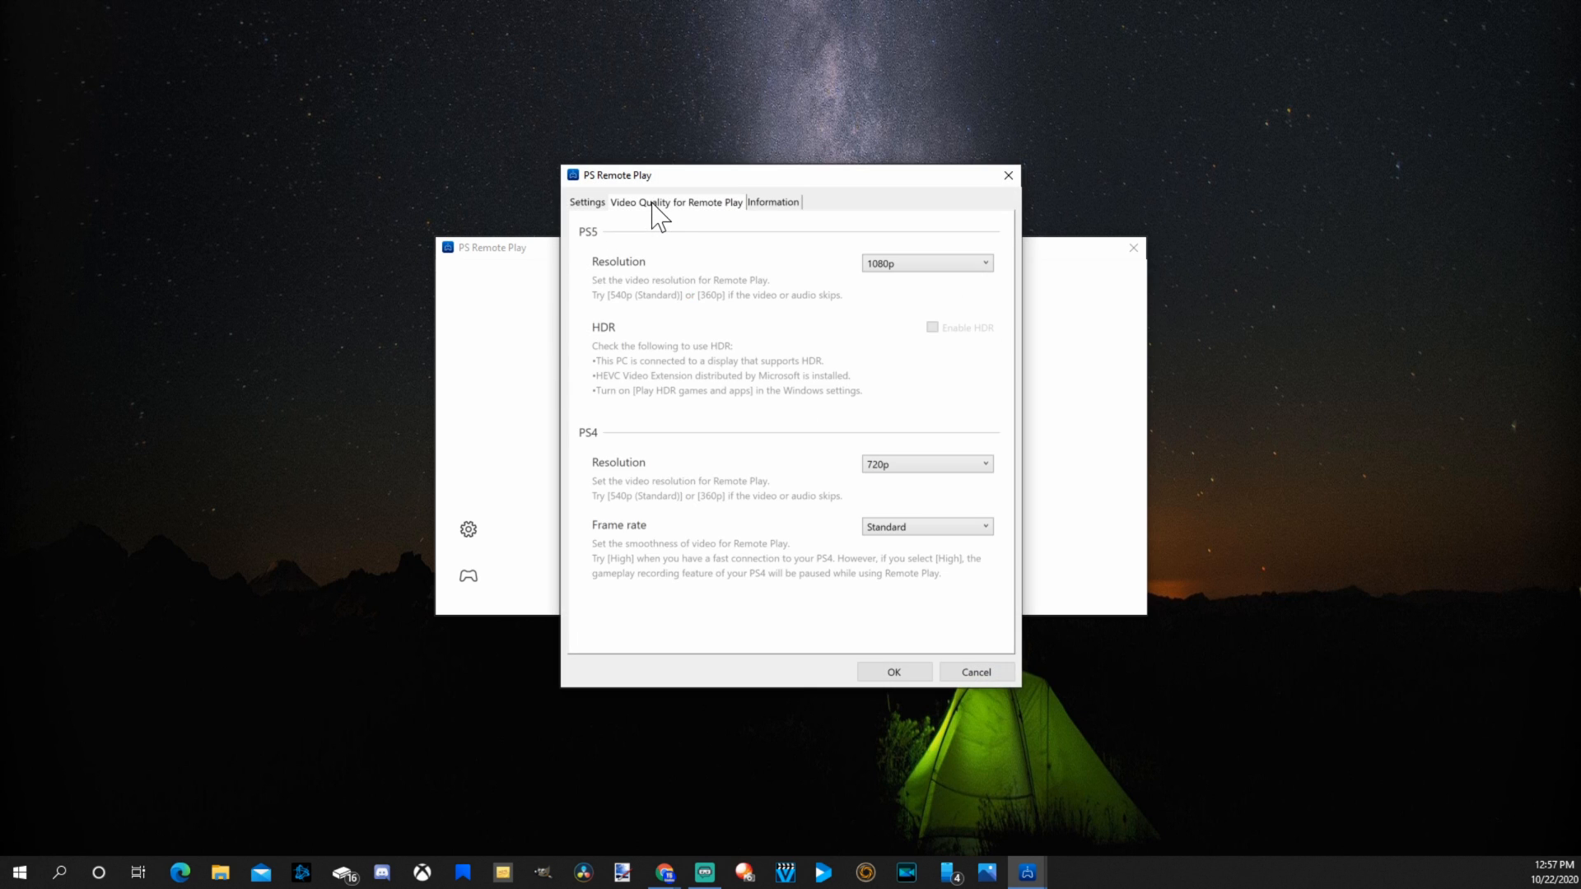
{"action": "mouse_move", "coordinate": [611, 395]}
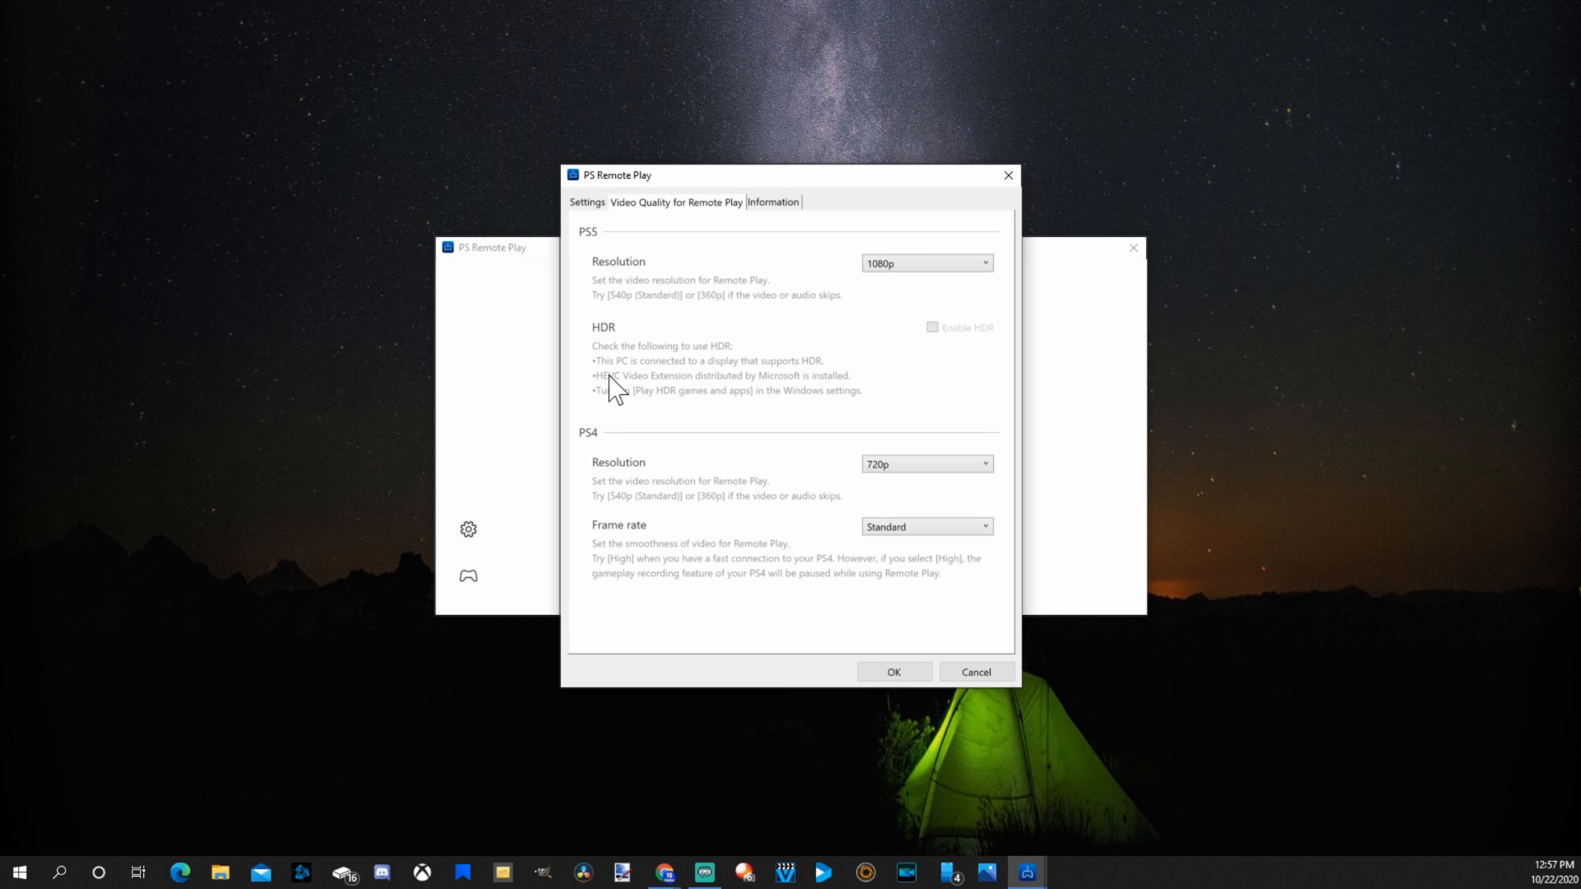
{"action": "left_click", "coordinate": [927, 465]}
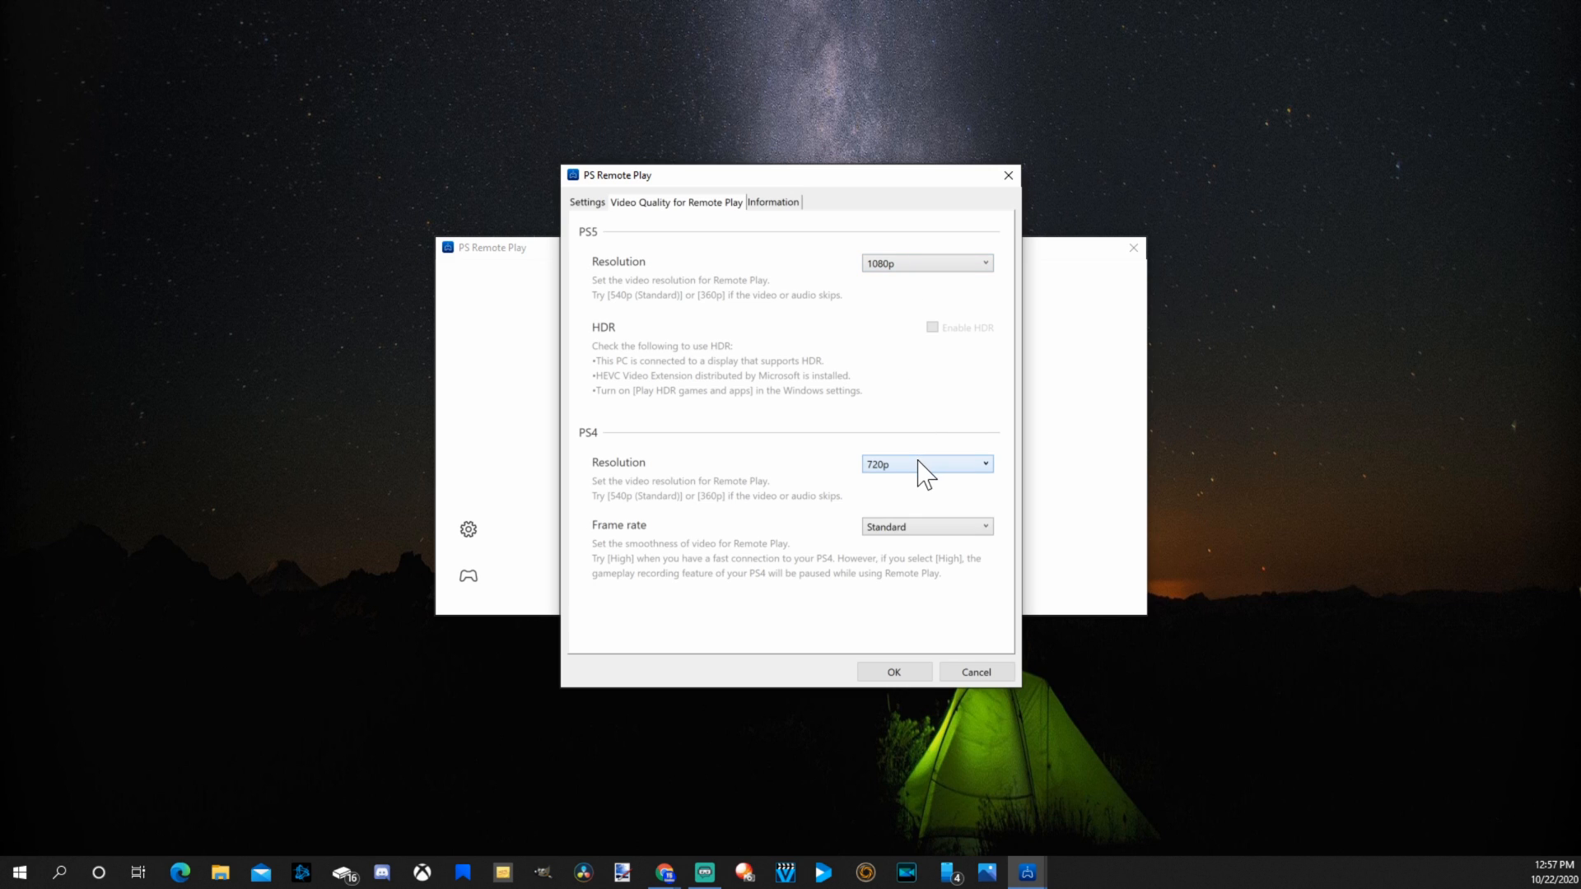
{"action": "mouse_move", "coordinate": [930, 553]}
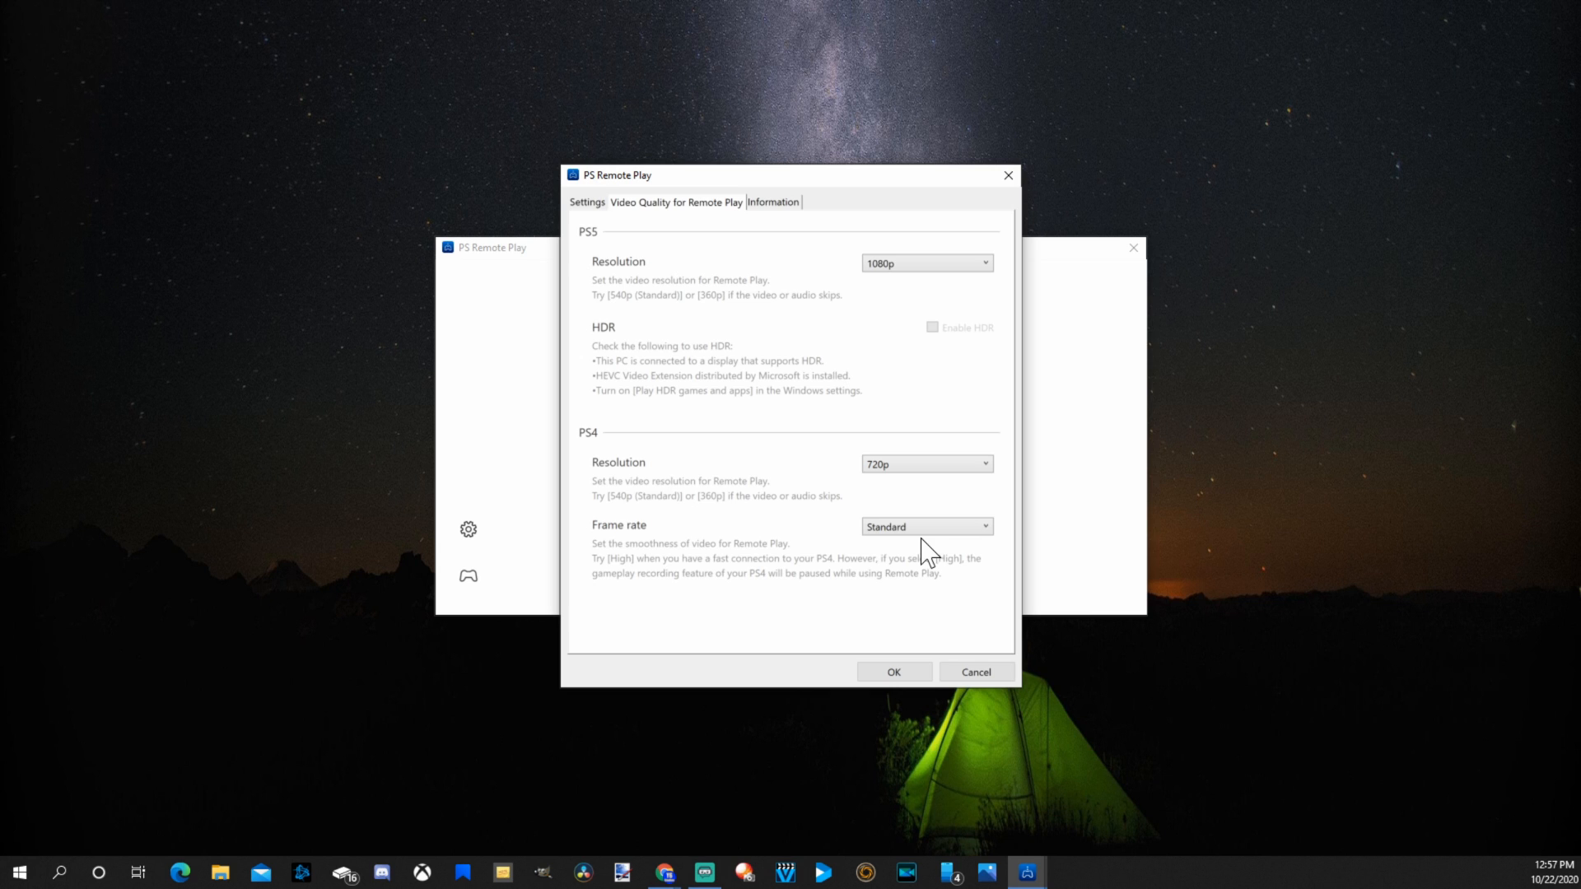
{"action": "left_click", "coordinate": [925, 464]}
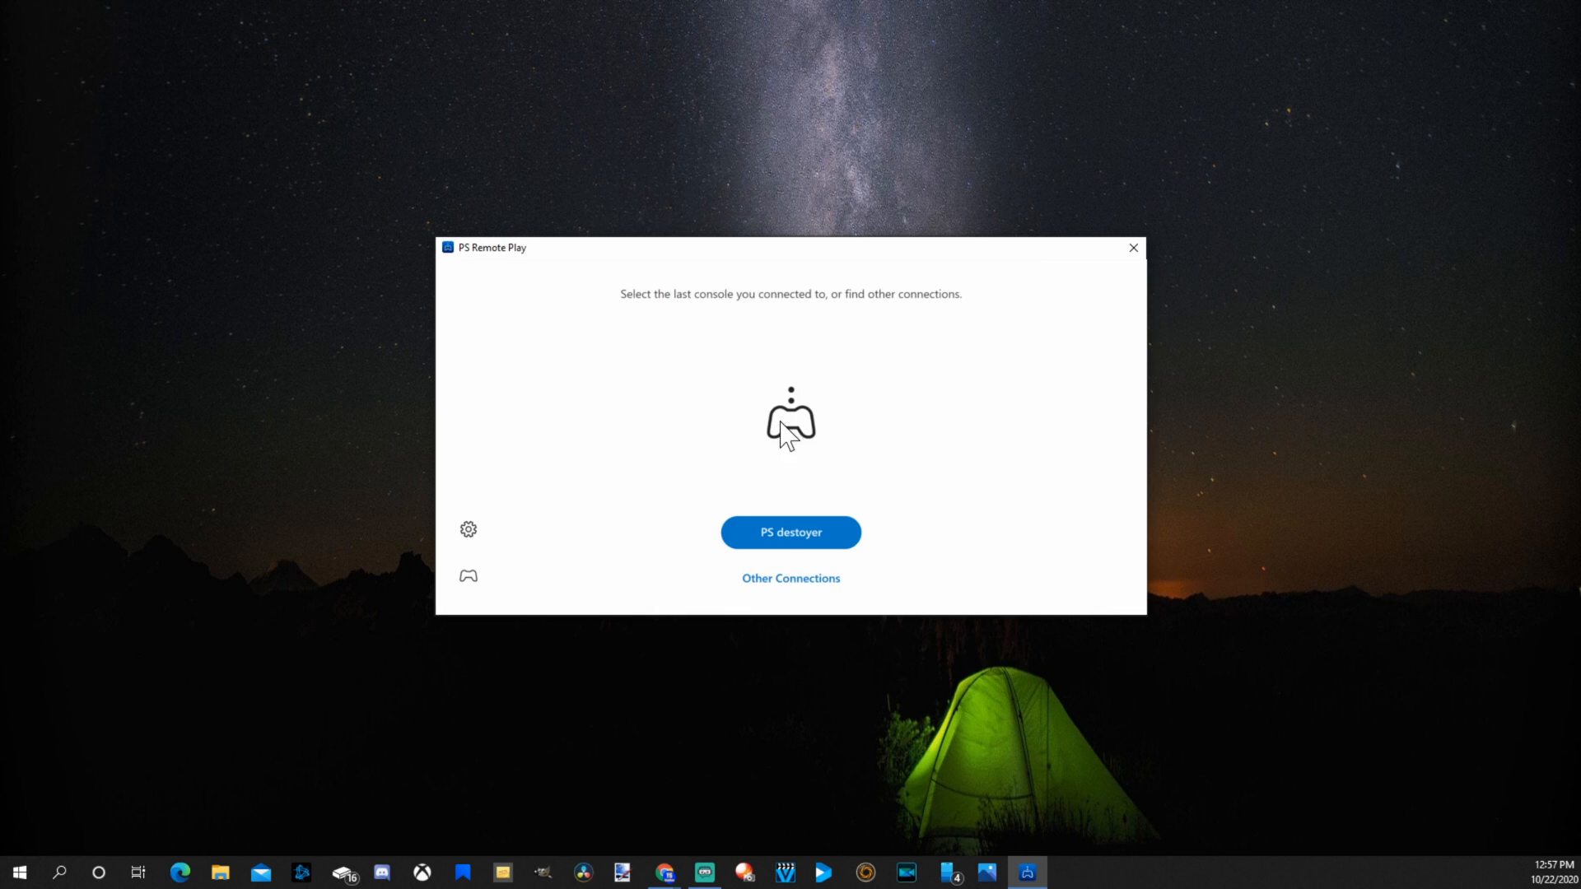
{"action": "mouse_move", "coordinate": [685, 458]}
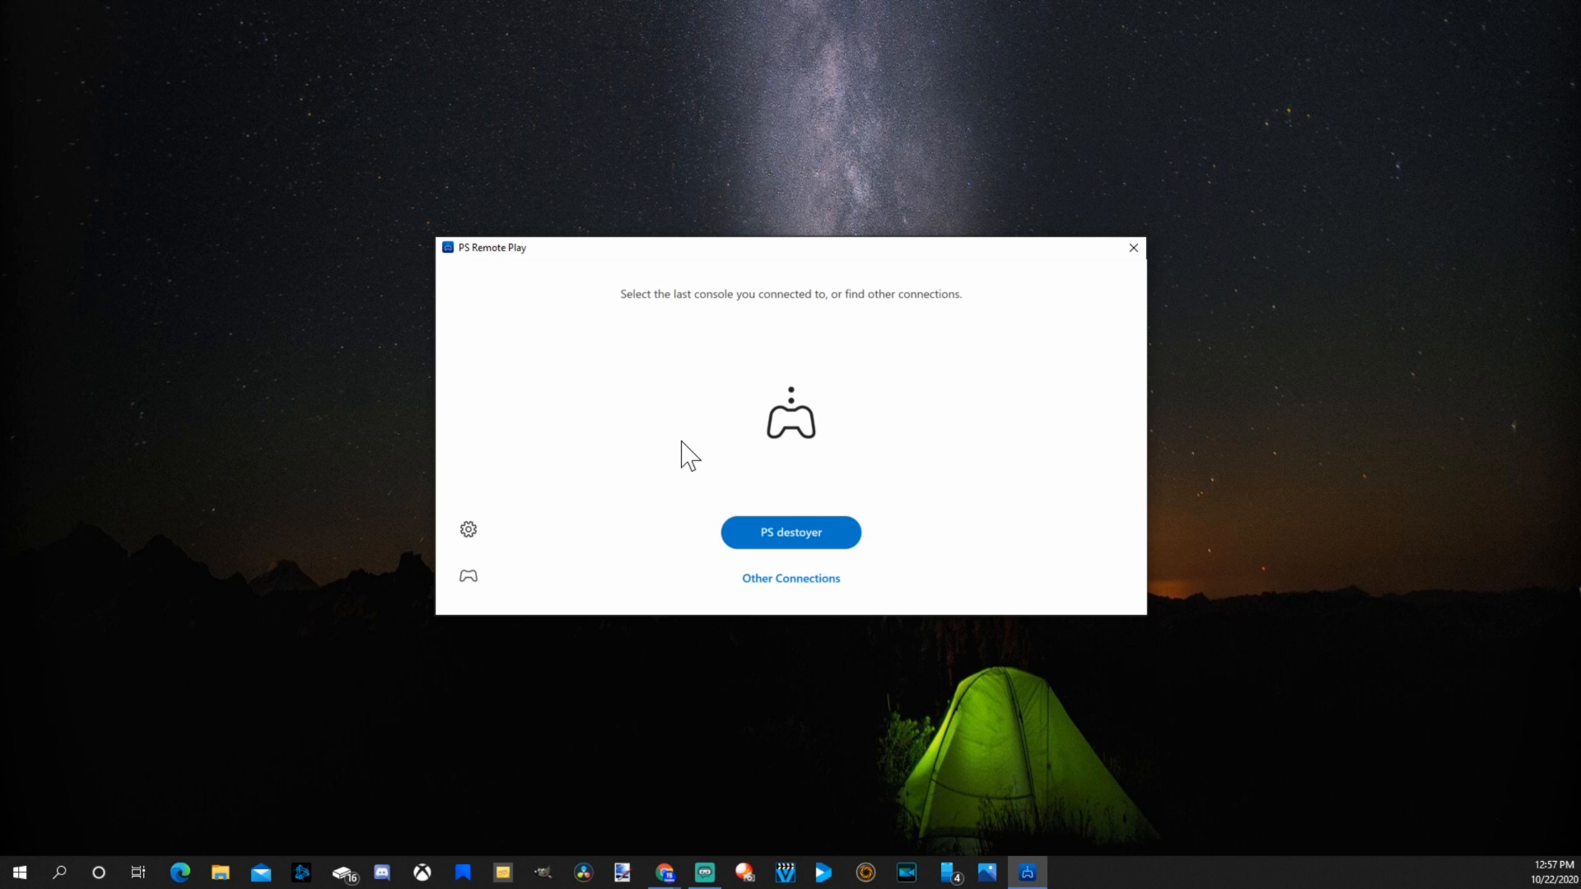
{"action": "mouse_move", "coordinate": [879, 517]}
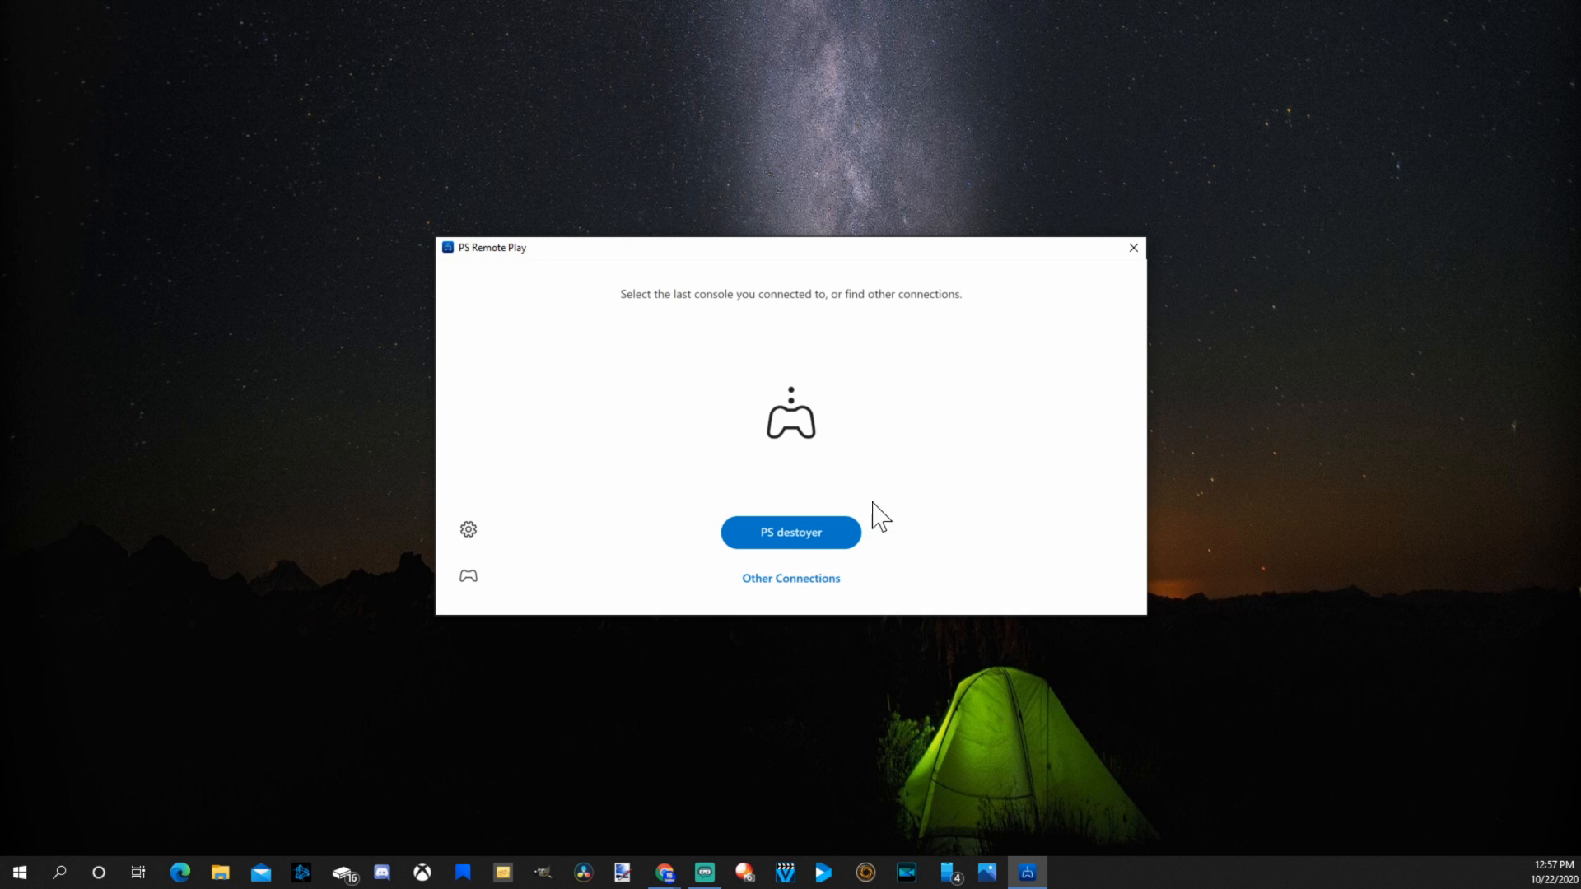
{"action": "mouse_move", "coordinate": [580, 522]}
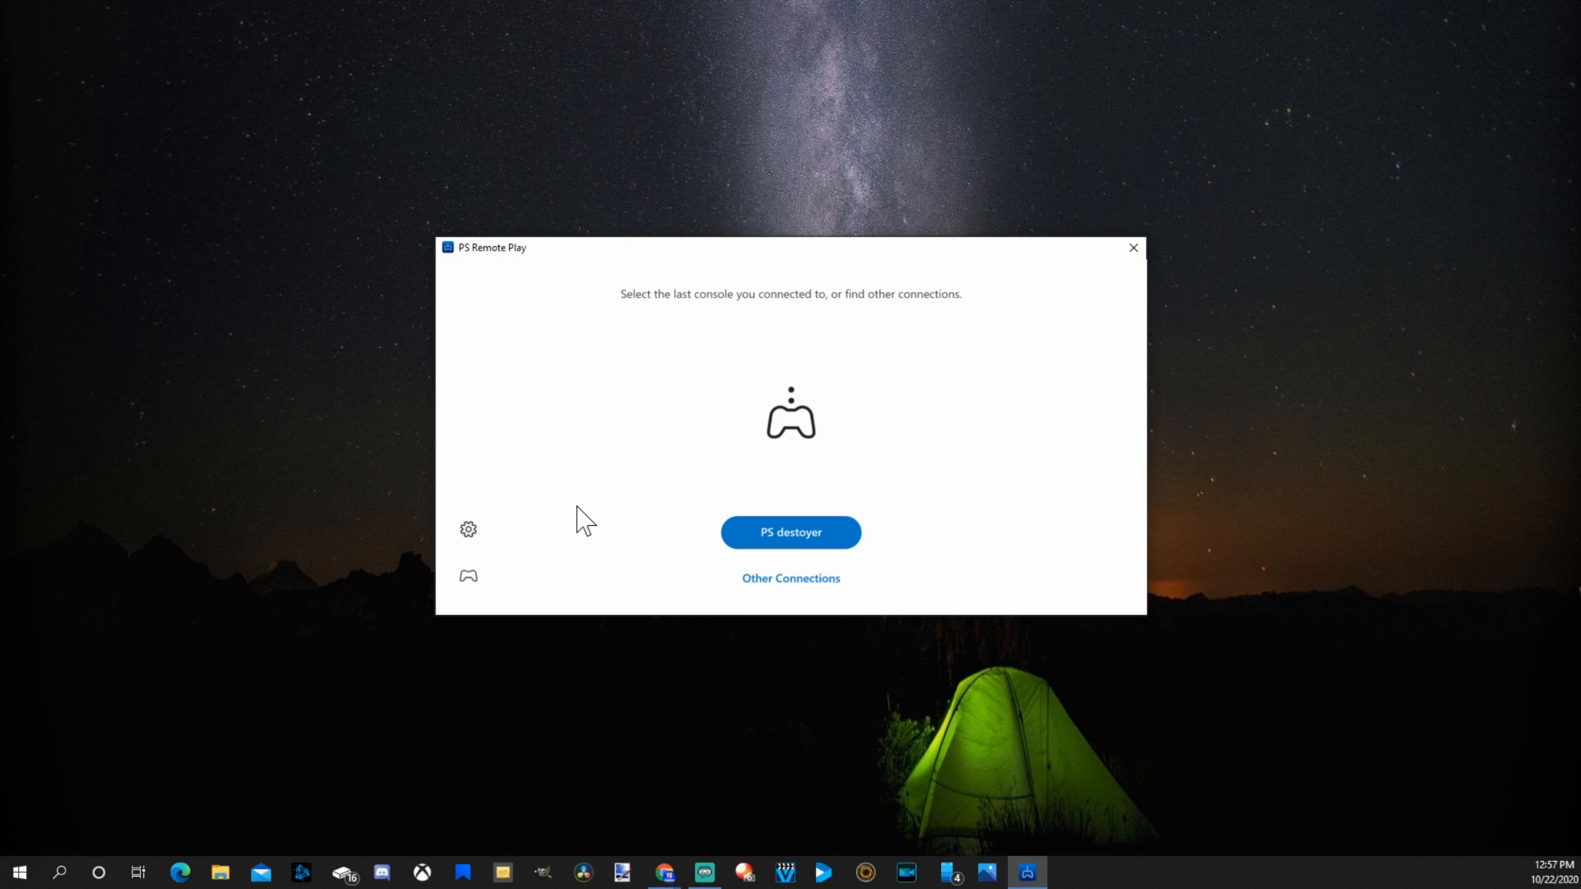
{"action": "mouse_move", "coordinate": [815, 589]}
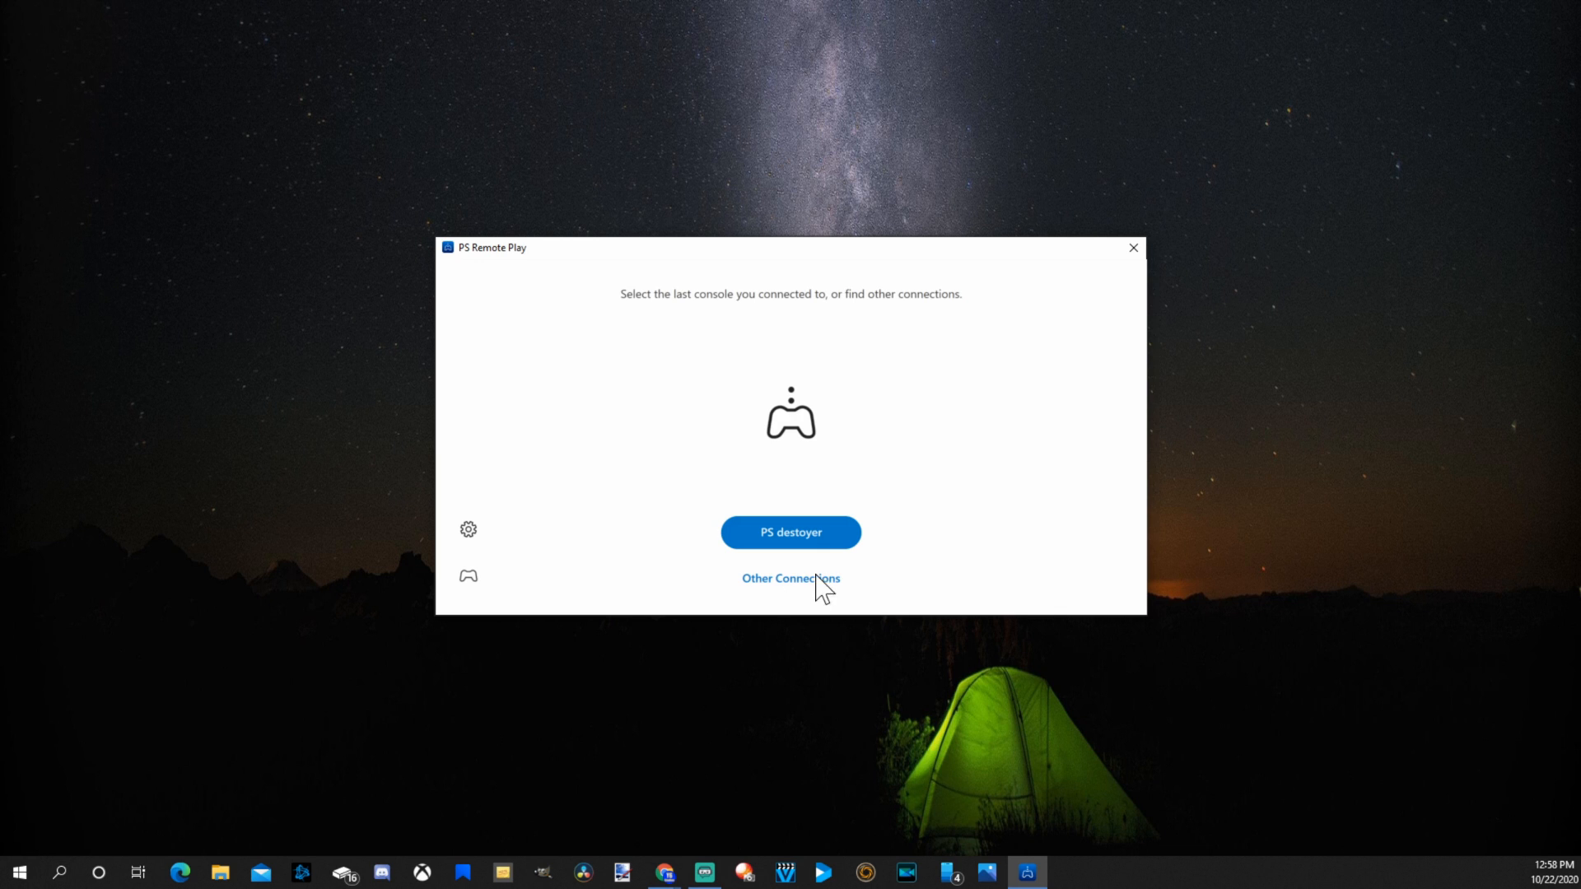
{"action": "left_click", "coordinate": [791, 578]}
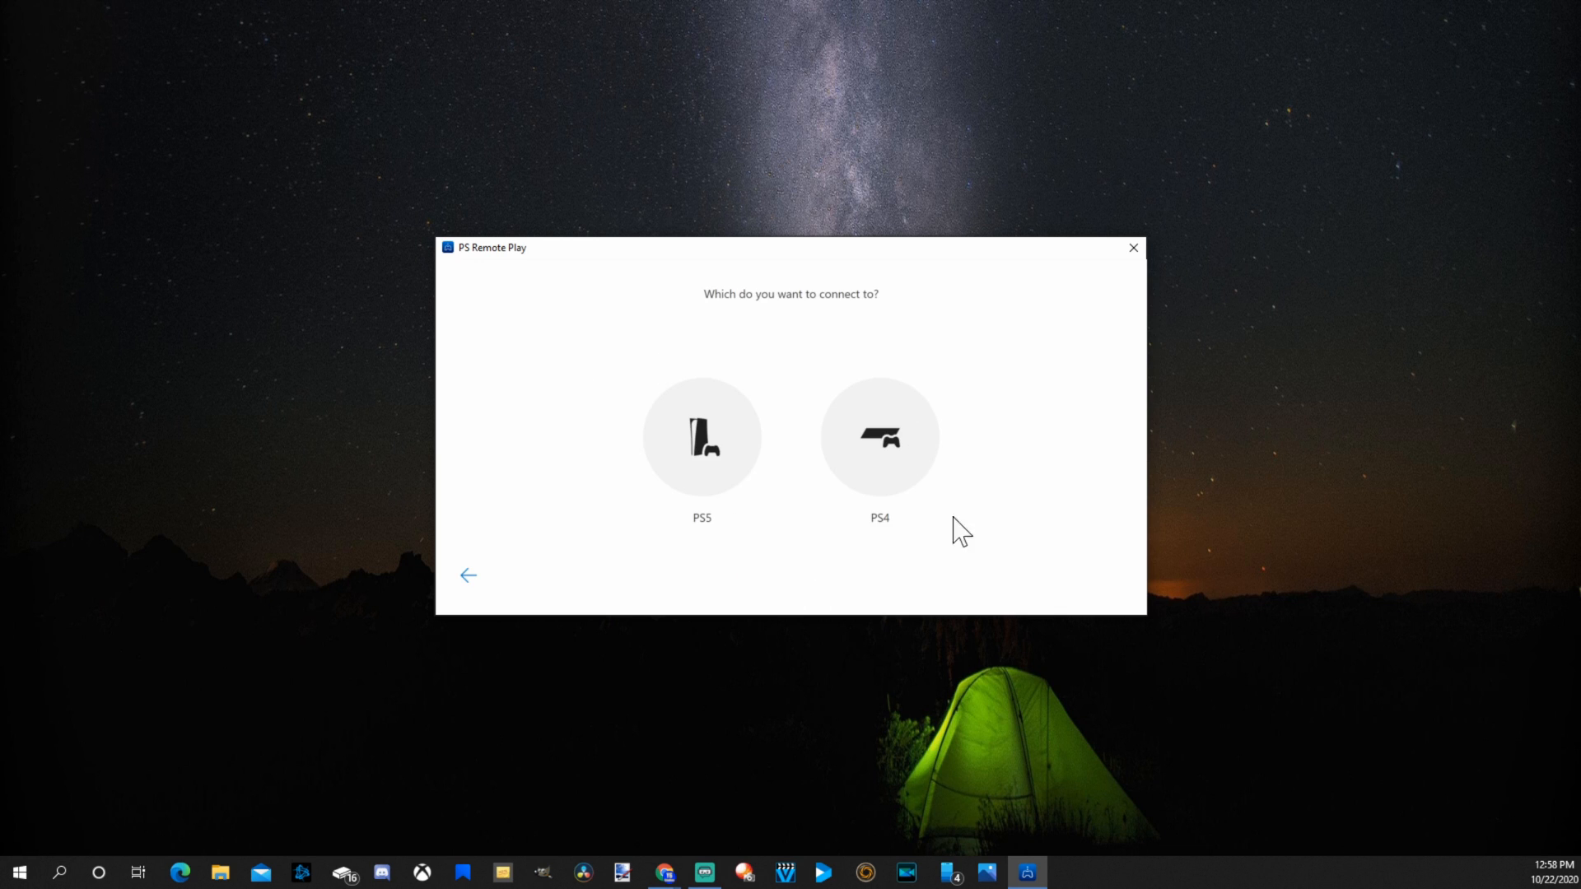
{"action": "mouse_move", "coordinate": [481, 605]}
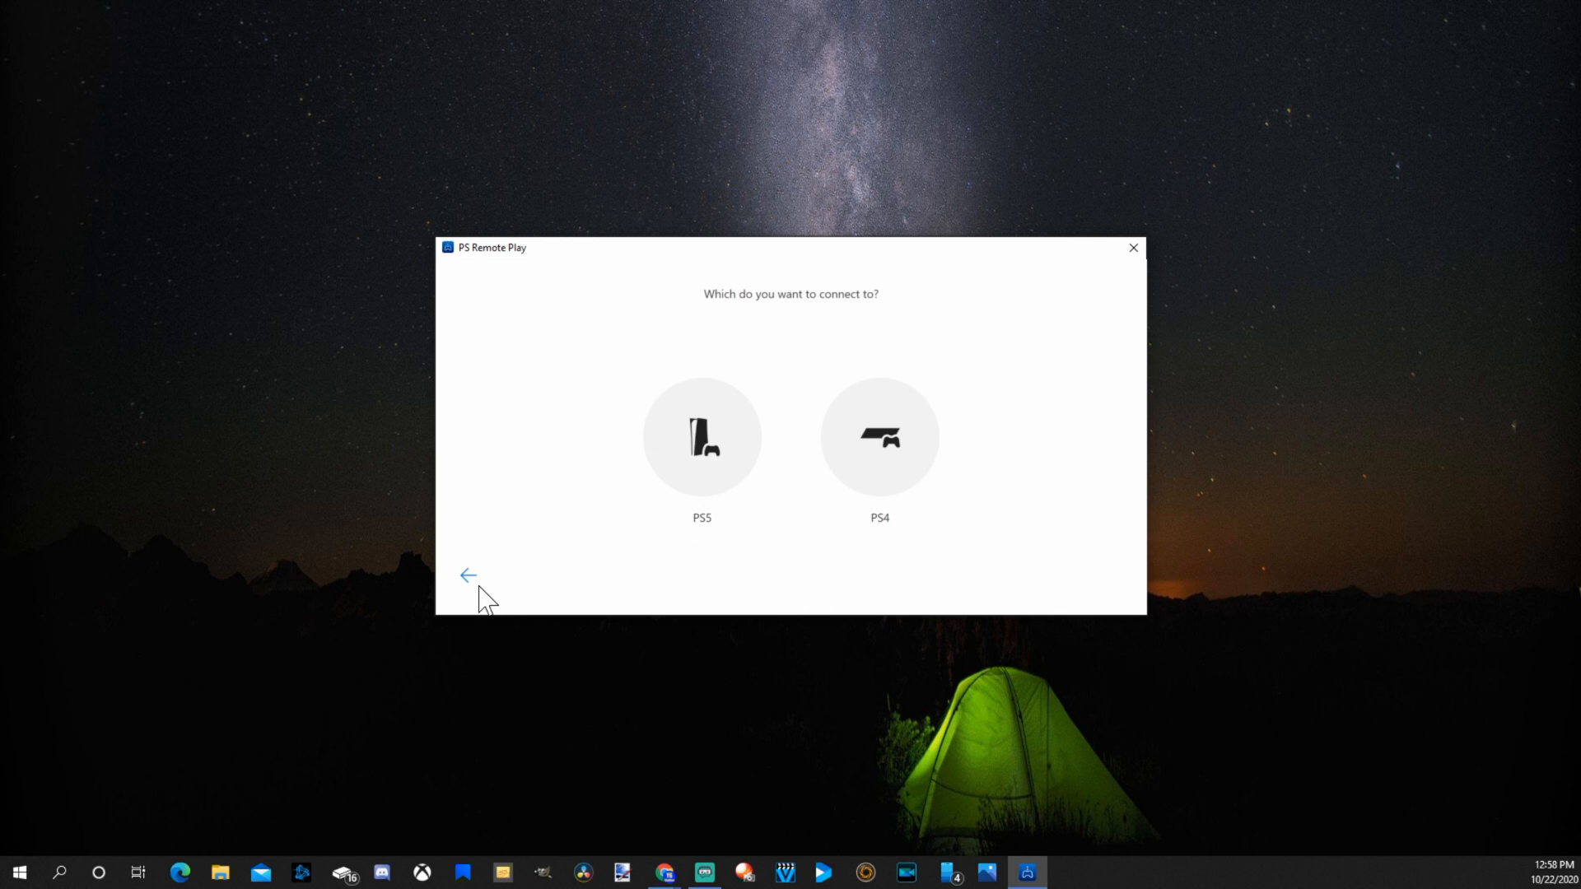
{"action": "left_click", "coordinate": [468, 573]}
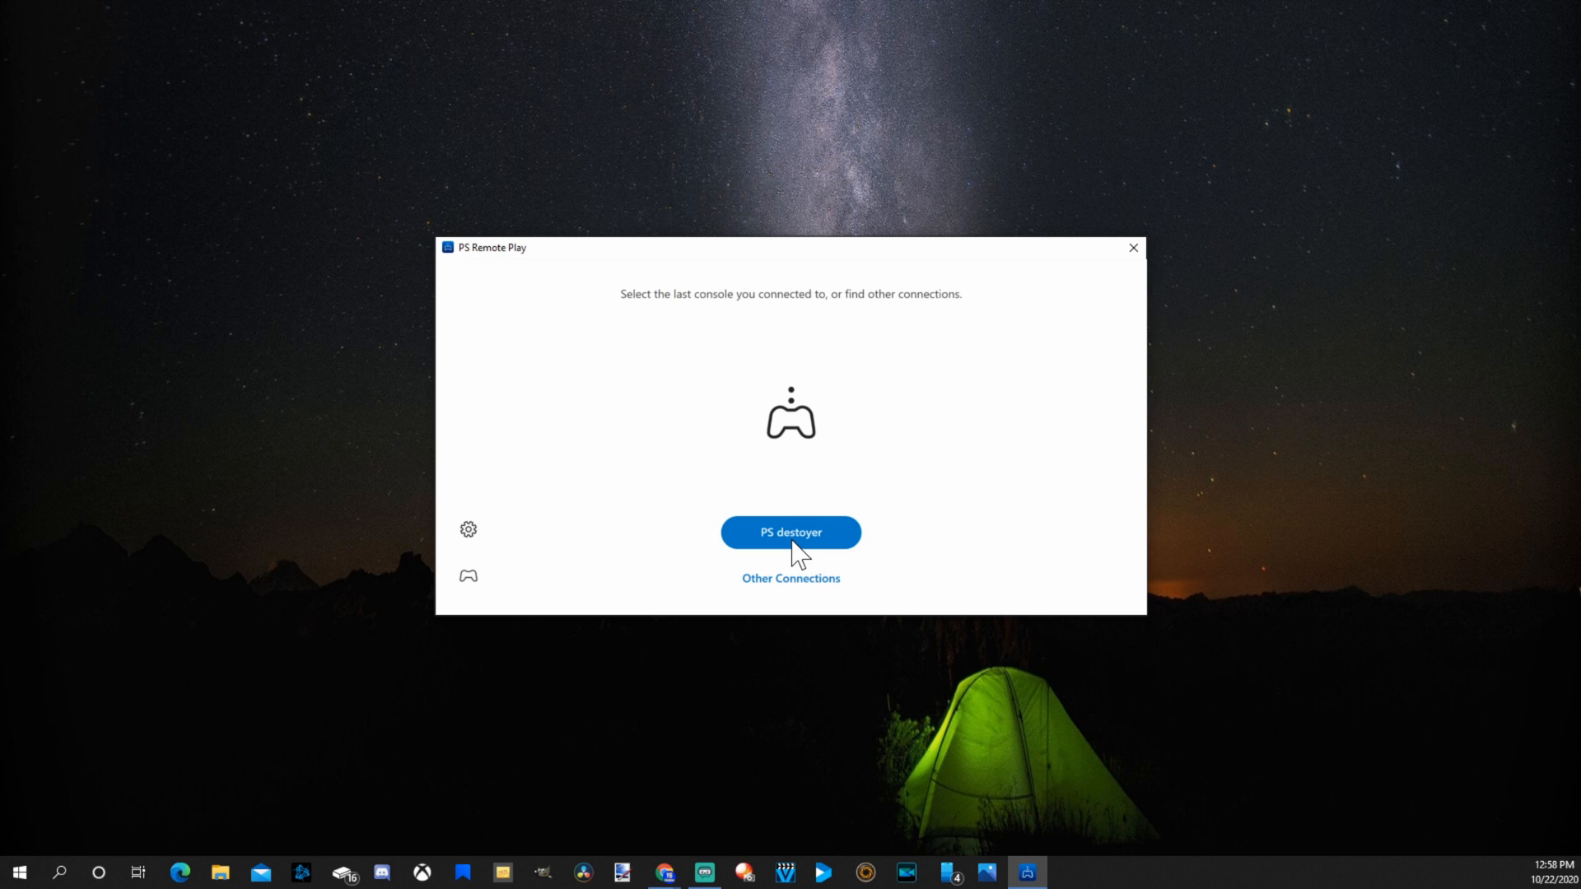
{"action": "mouse_move", "coordinate": [774, 553]}
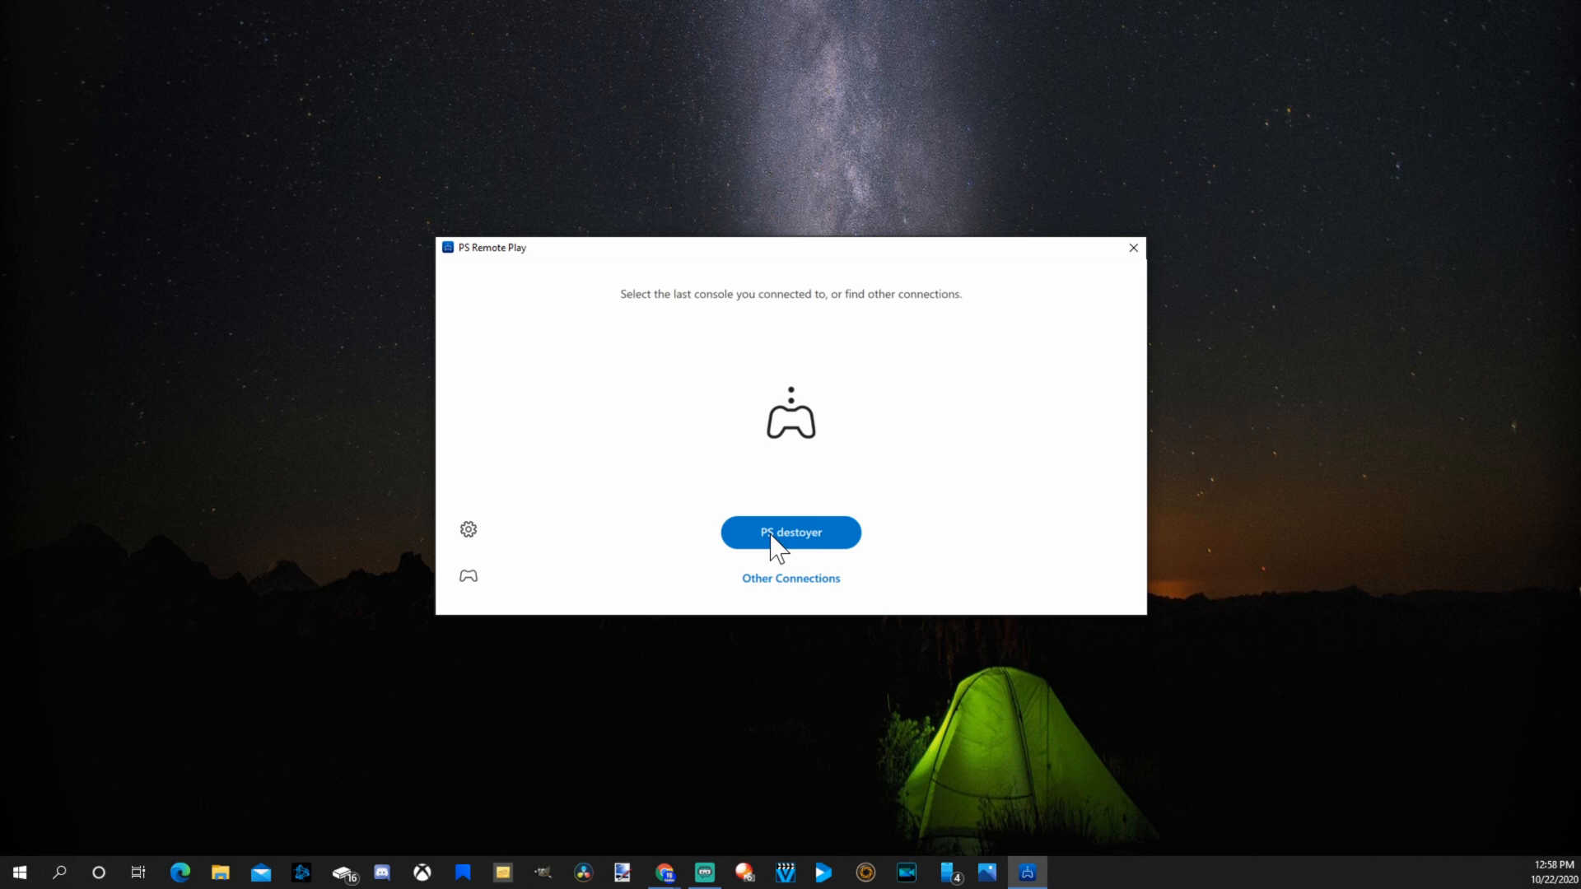
Step: Connect to the PS4 'PS destoyer', toggle the microphone, and bring up the Quick Menu's Party options
{"action": "left_click", "coordinate": [791, 534]}
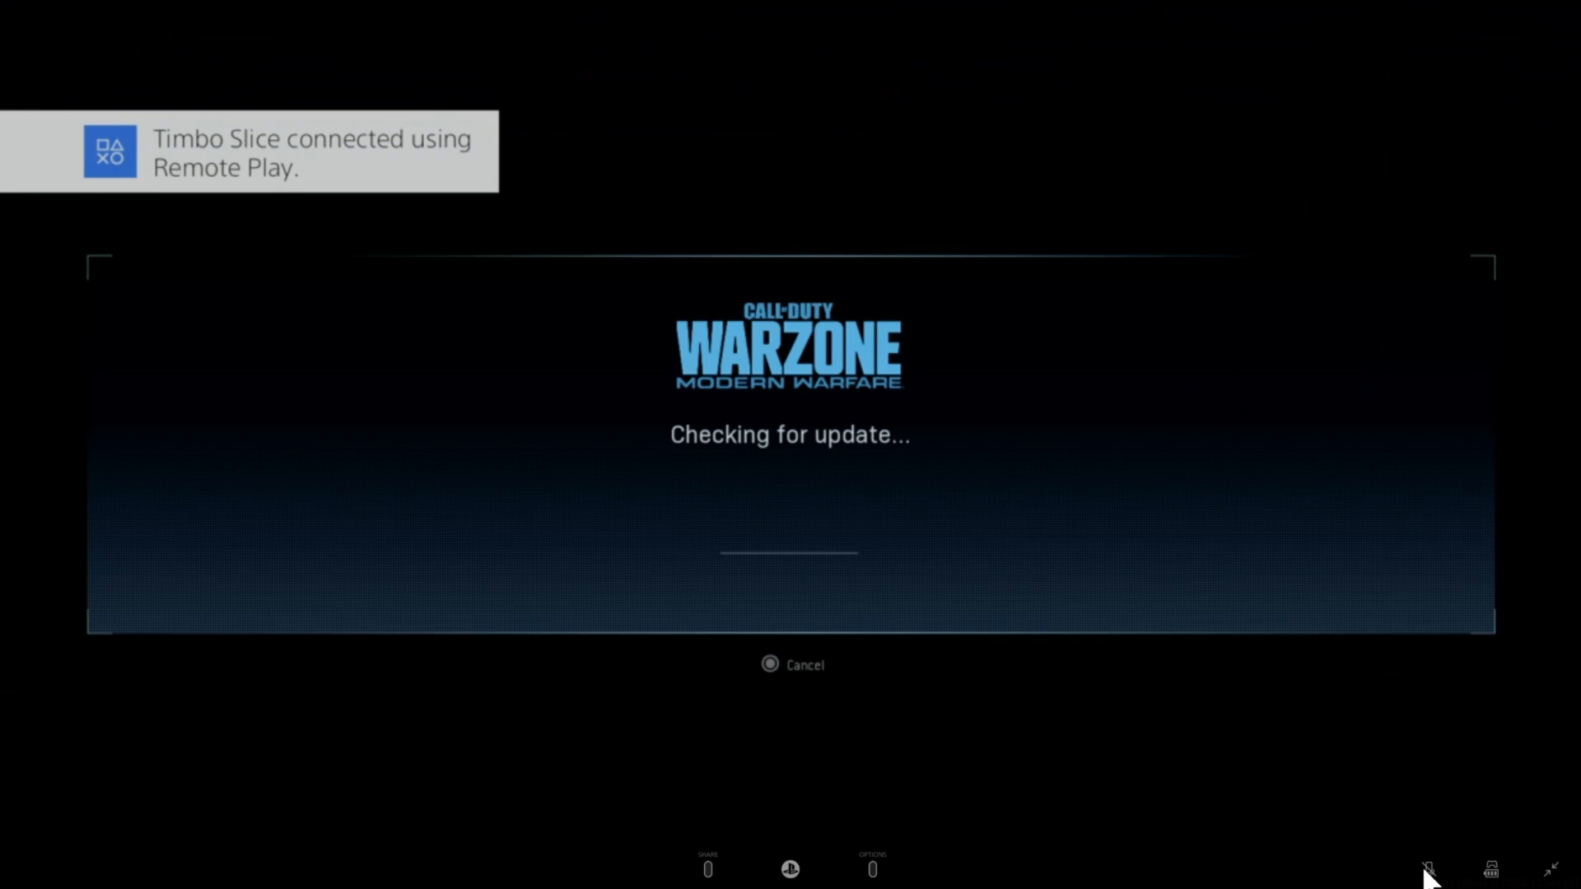
{"action": "left_click", "coordinate": [1429, 866]}
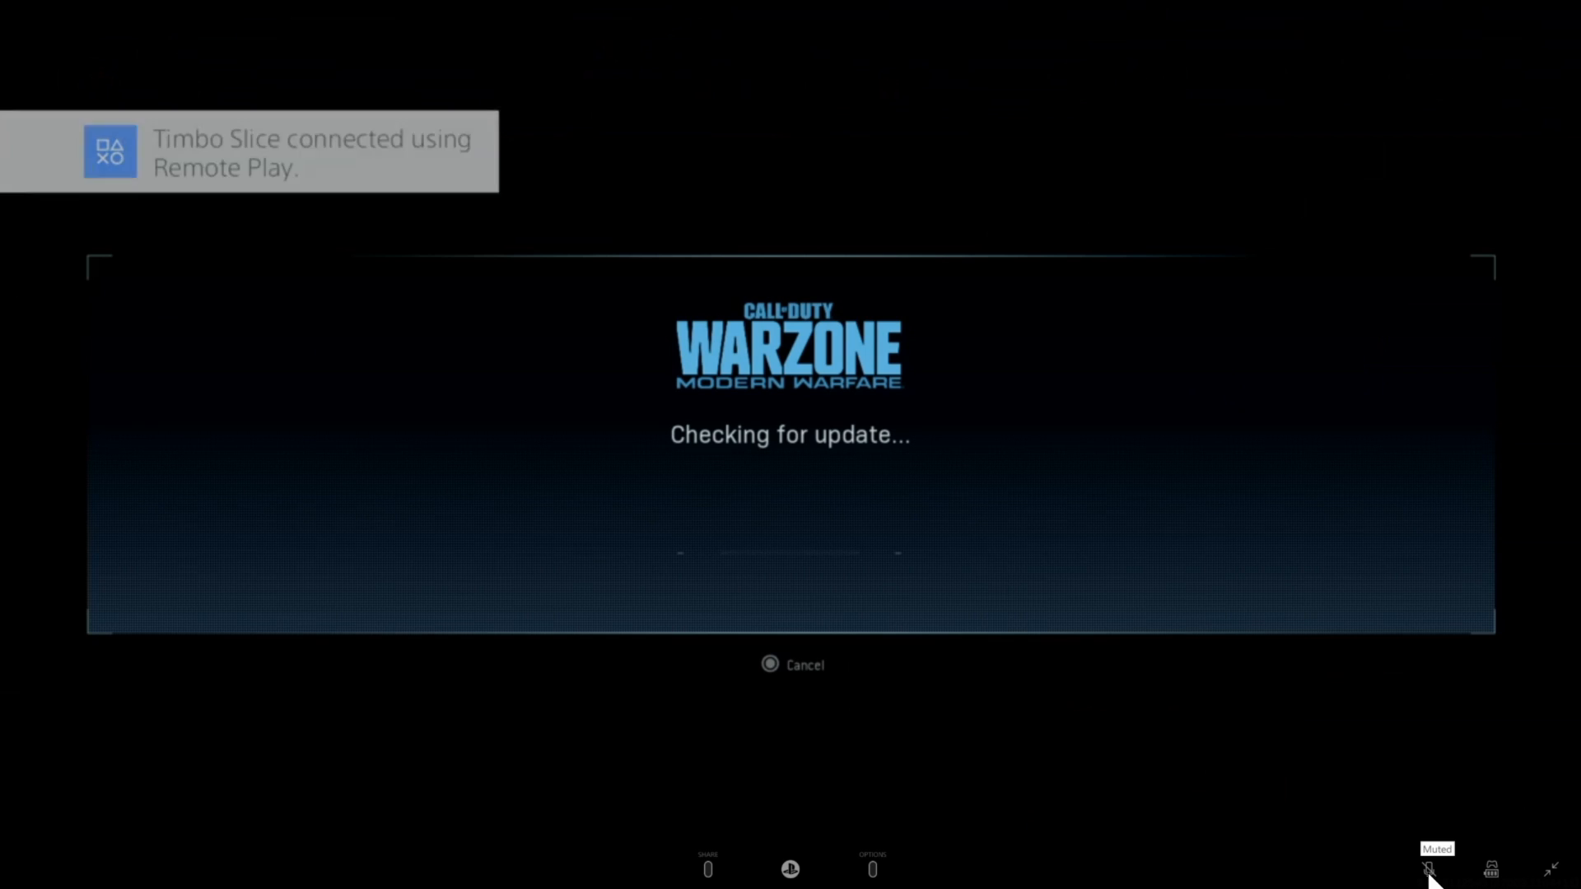
{"action": "left_click", "coordinate": [1430, 870]}
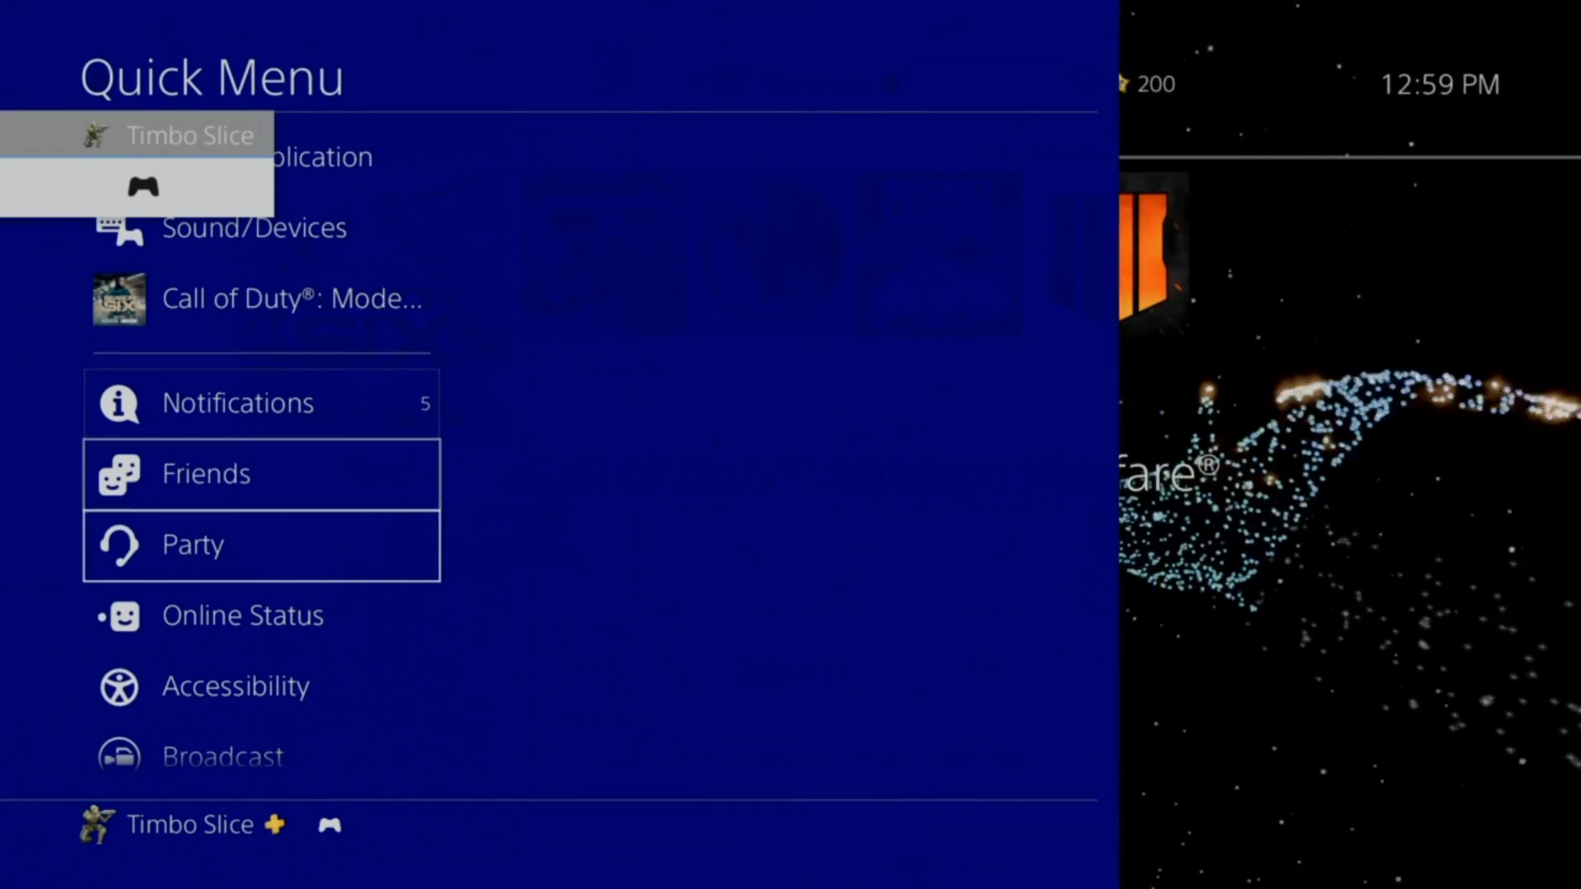
{"action": "left_click", "coordinate": [191, 543]}
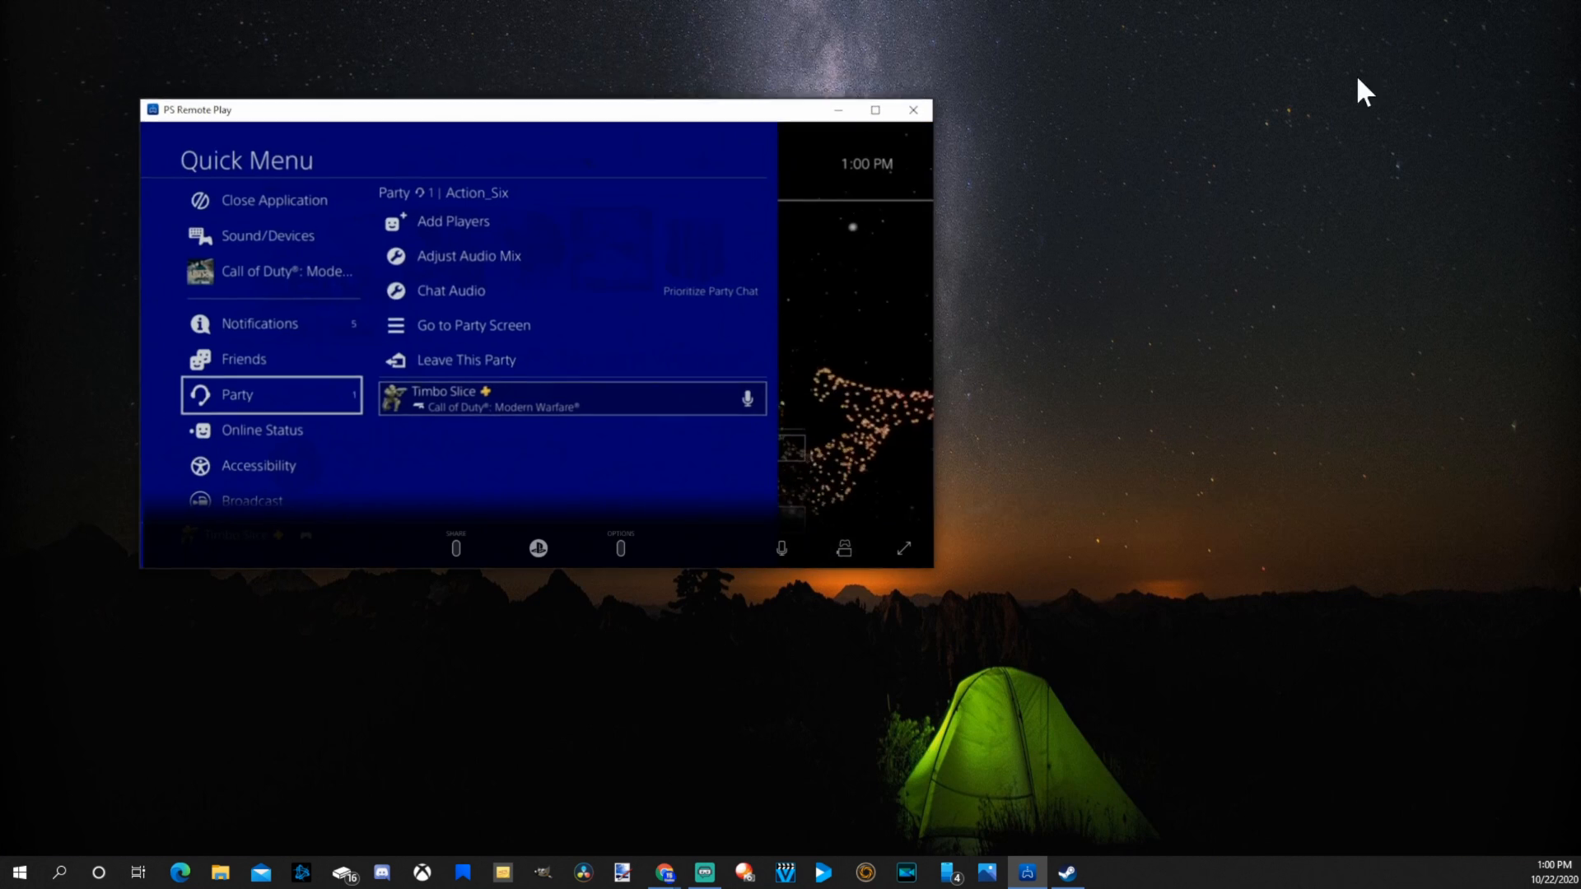
Step: Maximize the stream window, restore it down, and drag it toward the right of the desktop
{"action": "left_click_drag", "start_coordinate": [529, 109], "coordinate": [953, 142]}
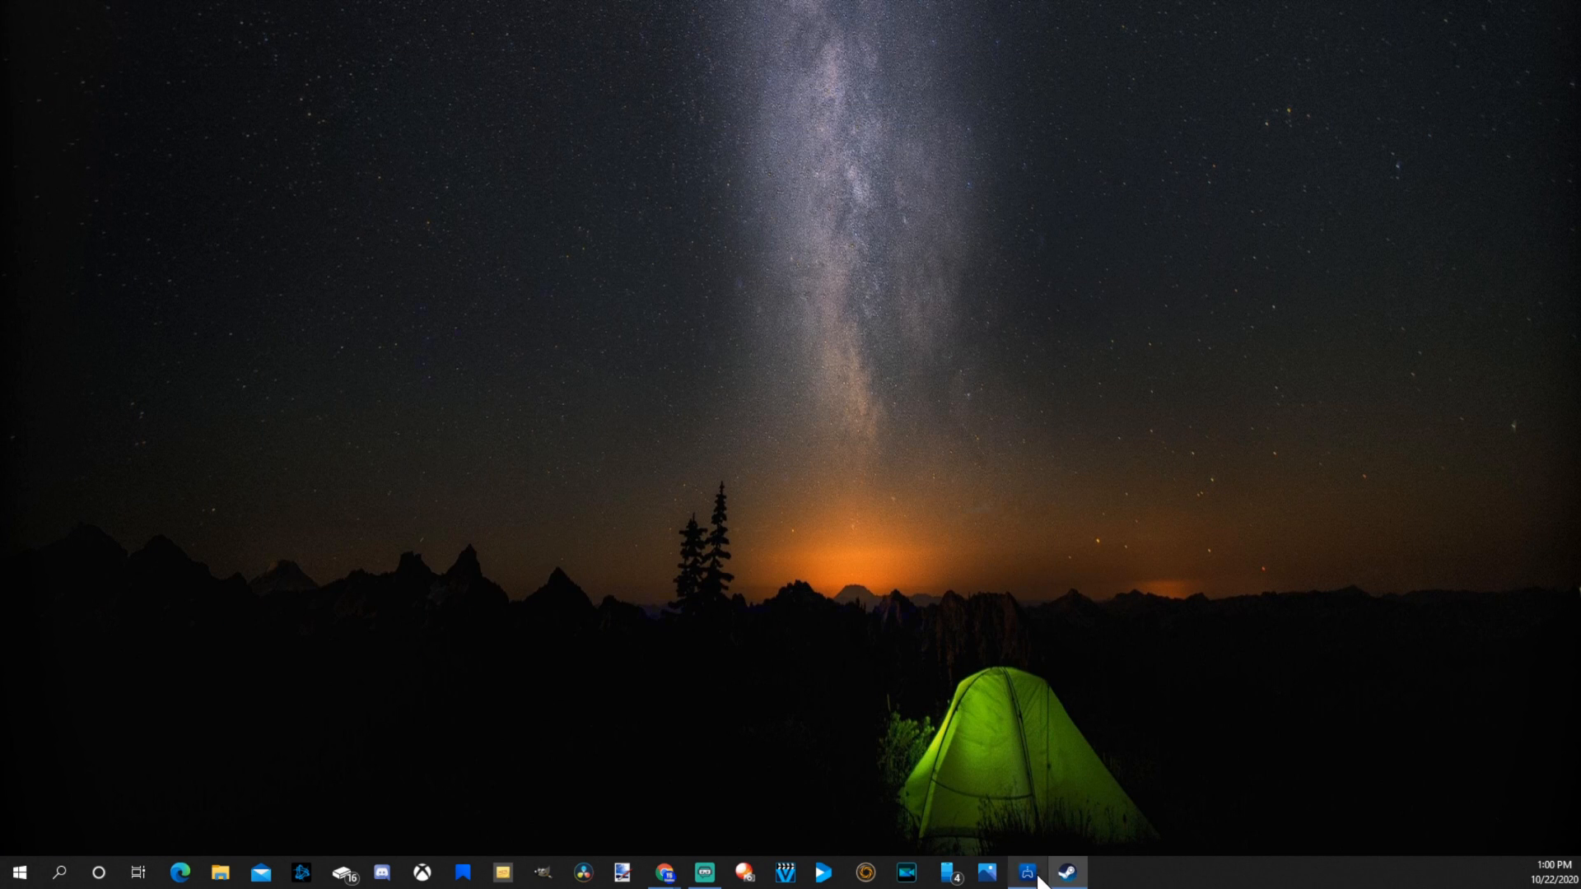
{"action": "left_click", "coordinate": [1013, 878]}
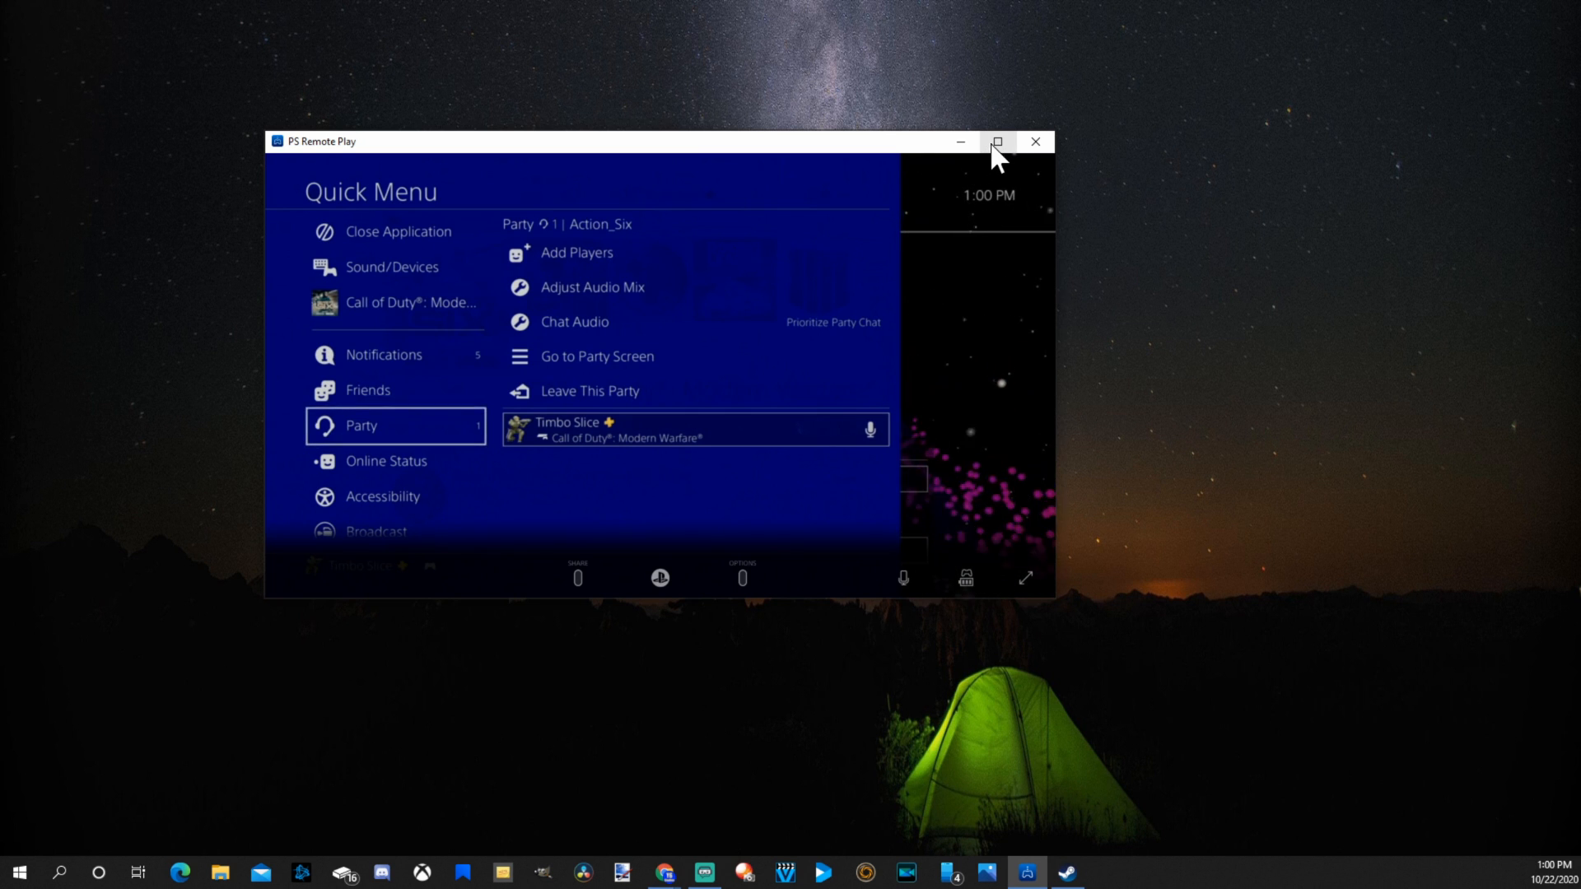
{"action": "left_click", "coordinate": [998, 142]}
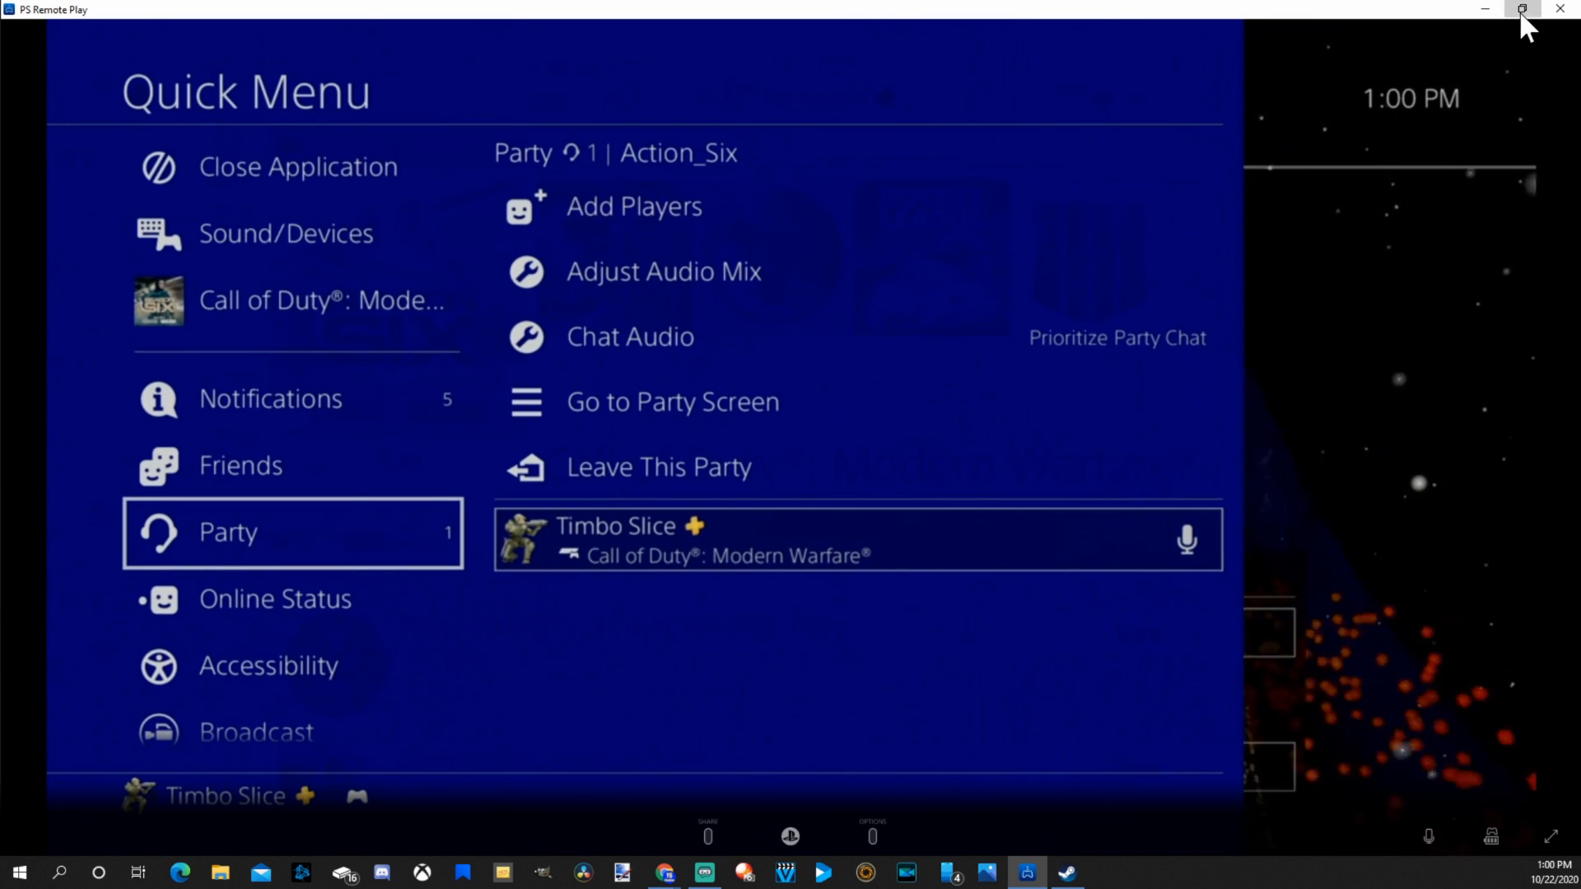
{"action": "left_click", "coordinate": [1523, 8]}
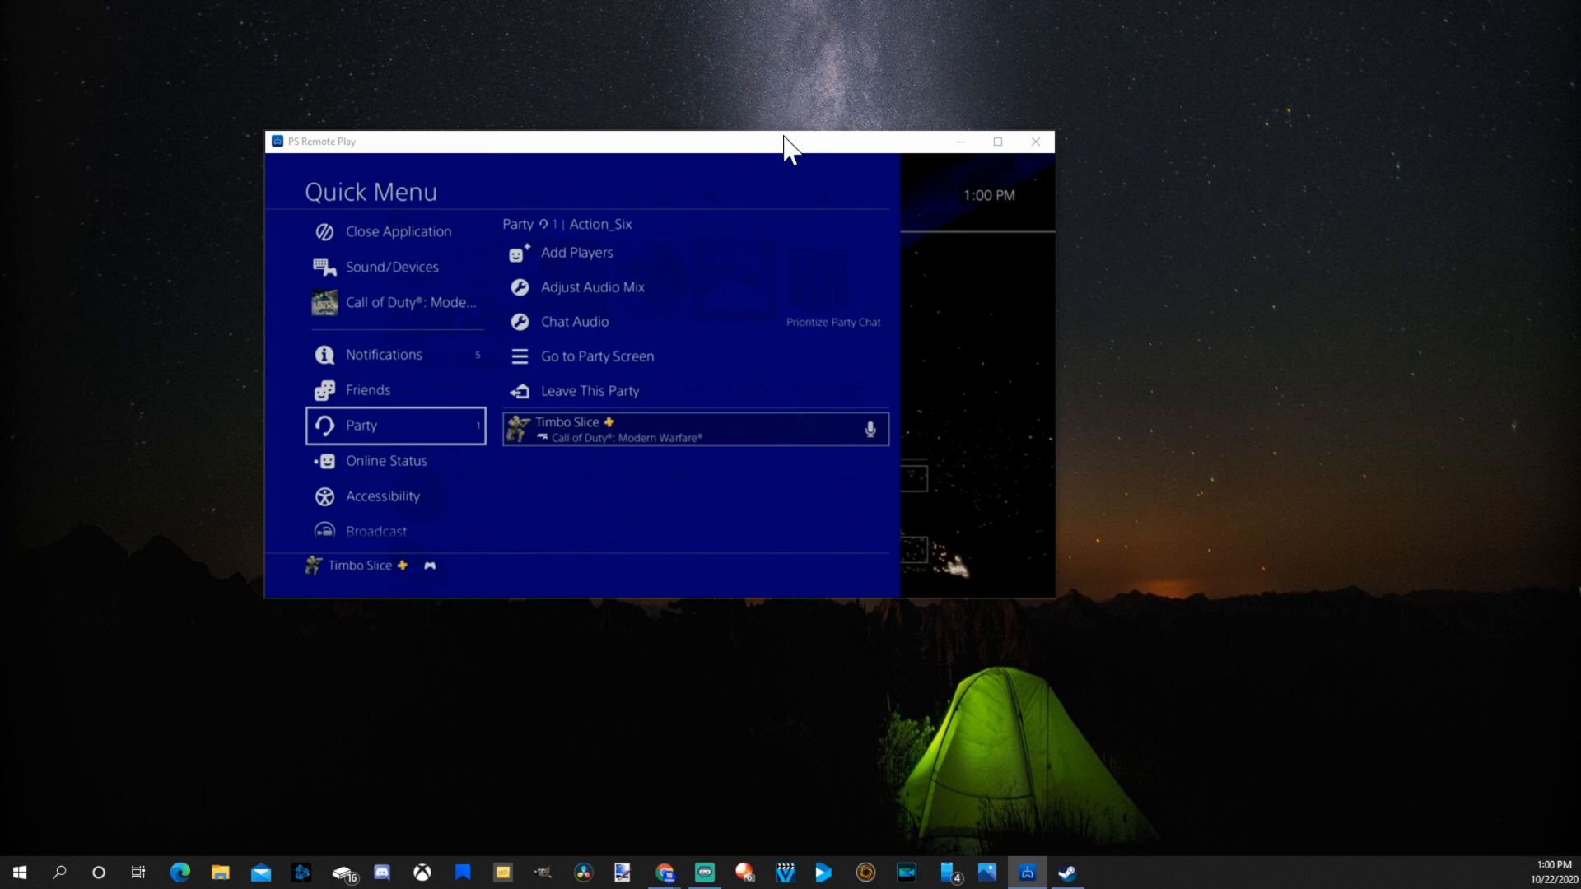
{"action": "left_click_drag", "start_coordinate": [789, 141], "coordinate": [1229, 129]}
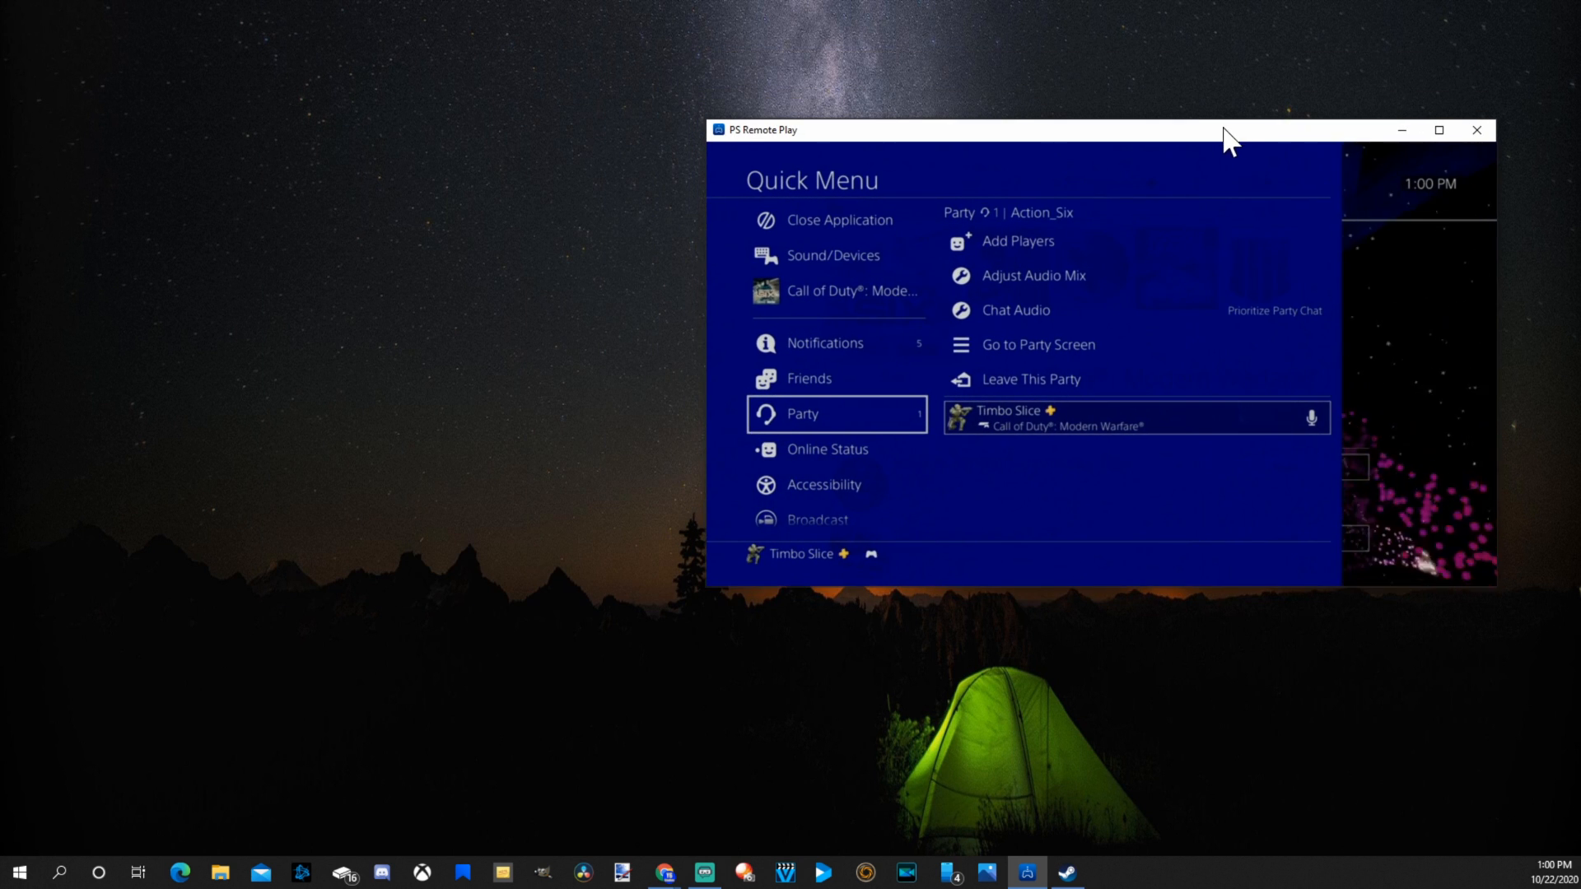